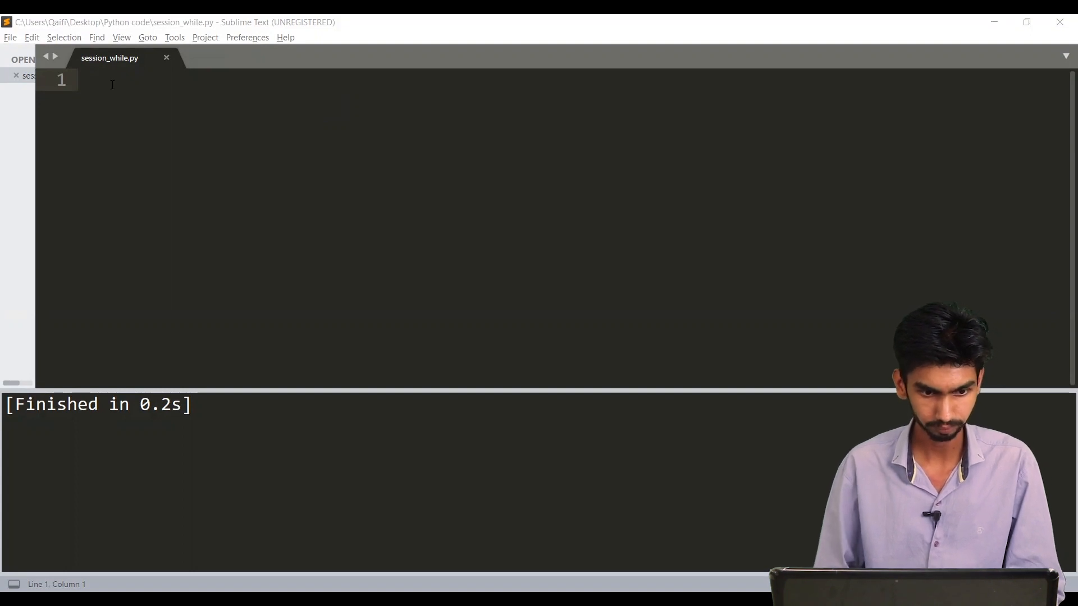
Step: Write the '# while loop' comment and the 'while [condition]:' syntax line
text(while loop)
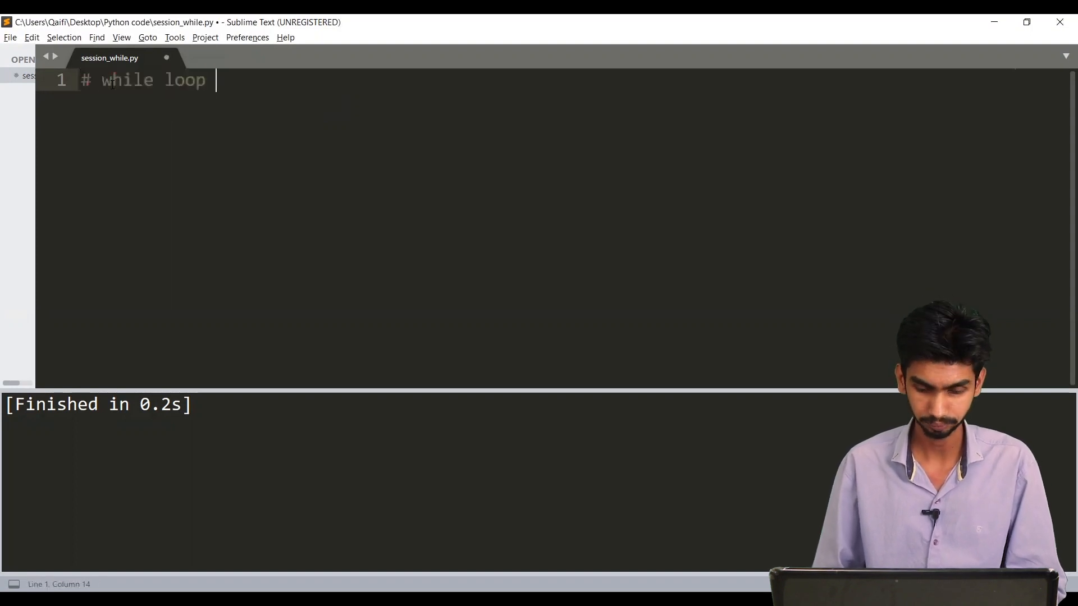
key(Enter)
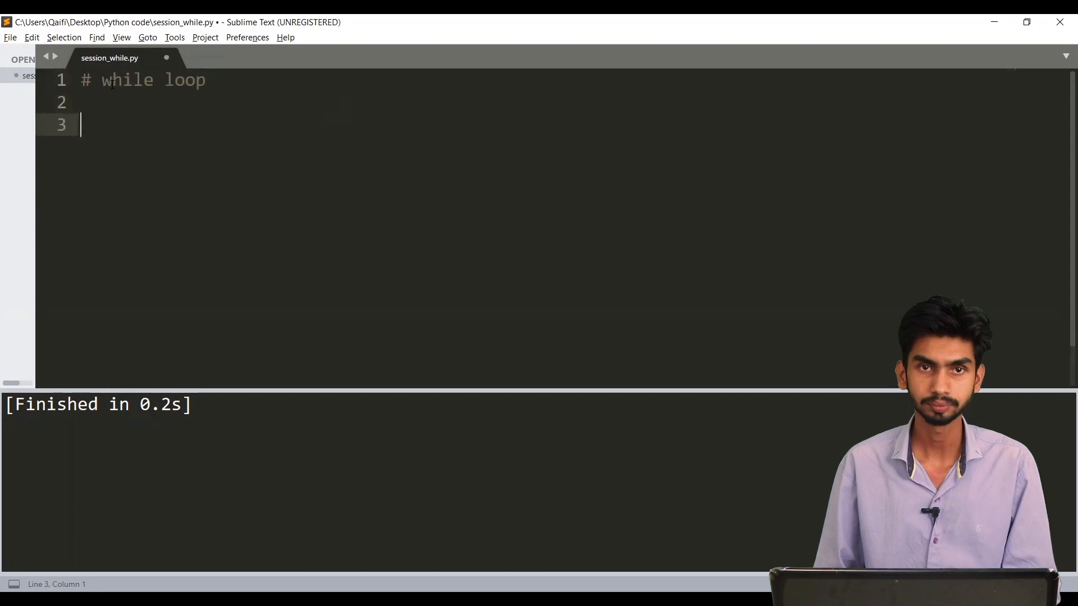
text(while)
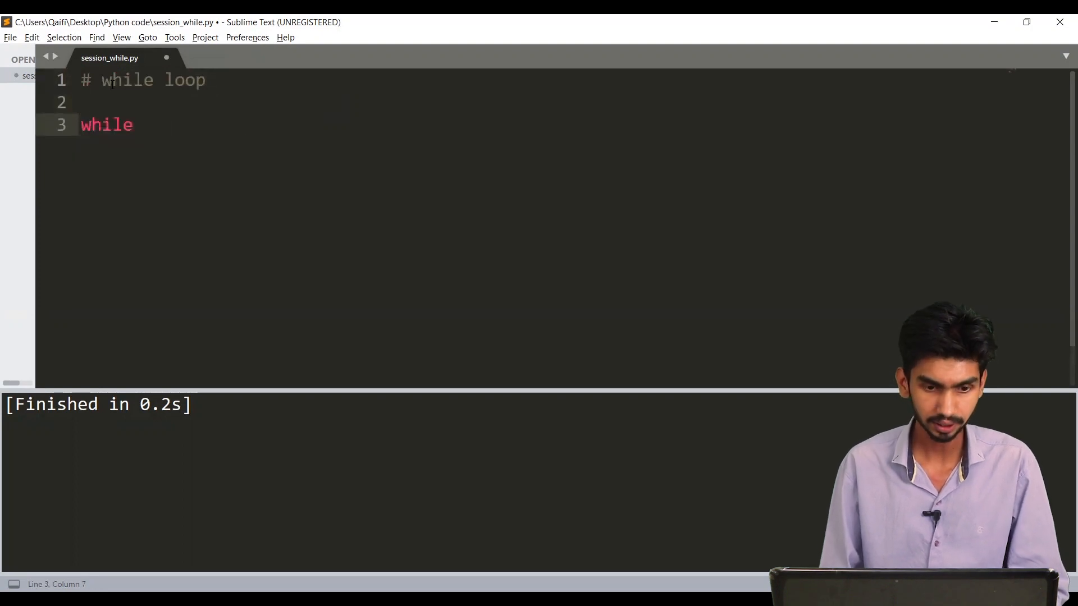
text([c)
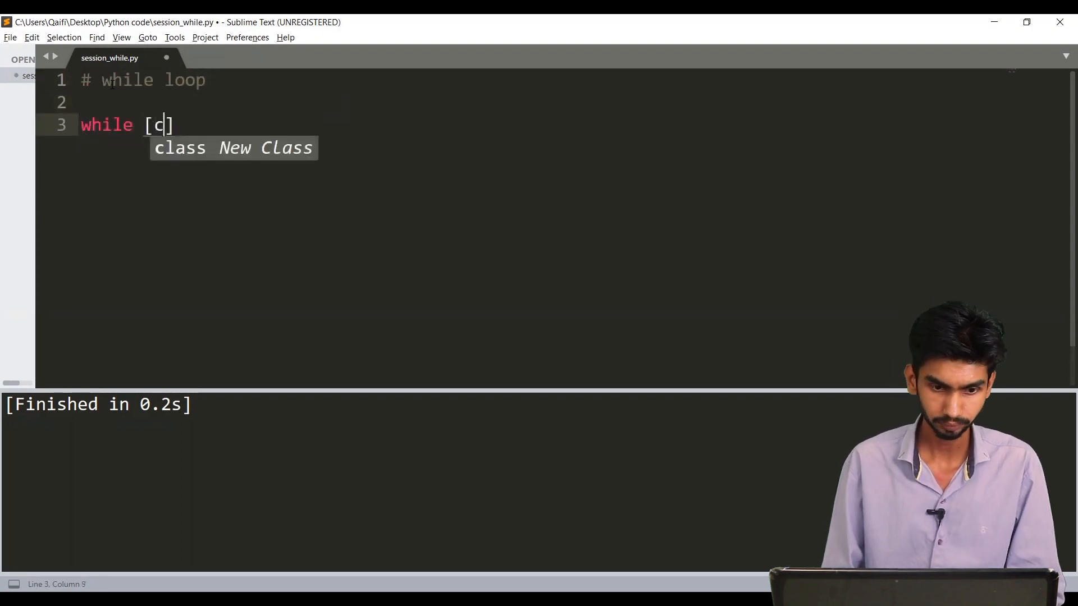
text(ondit)
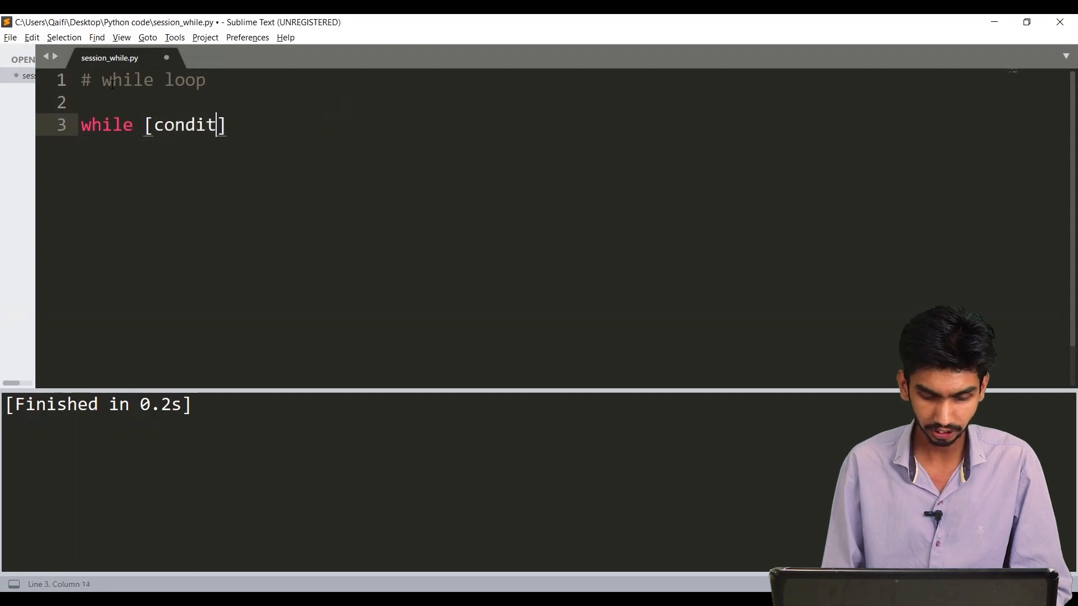
text(ion)
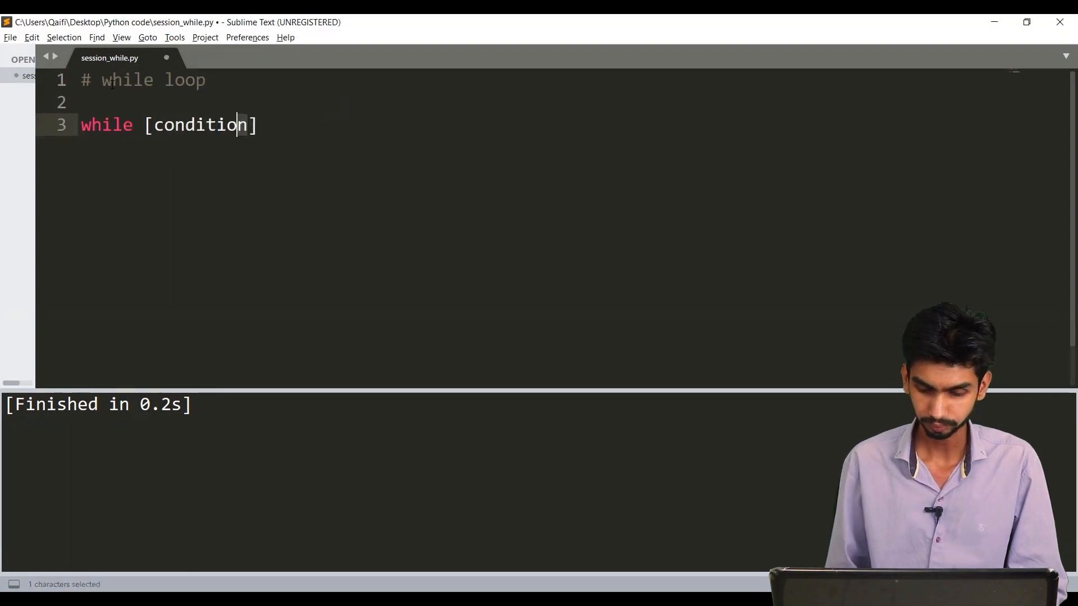
double_click(200, 125)
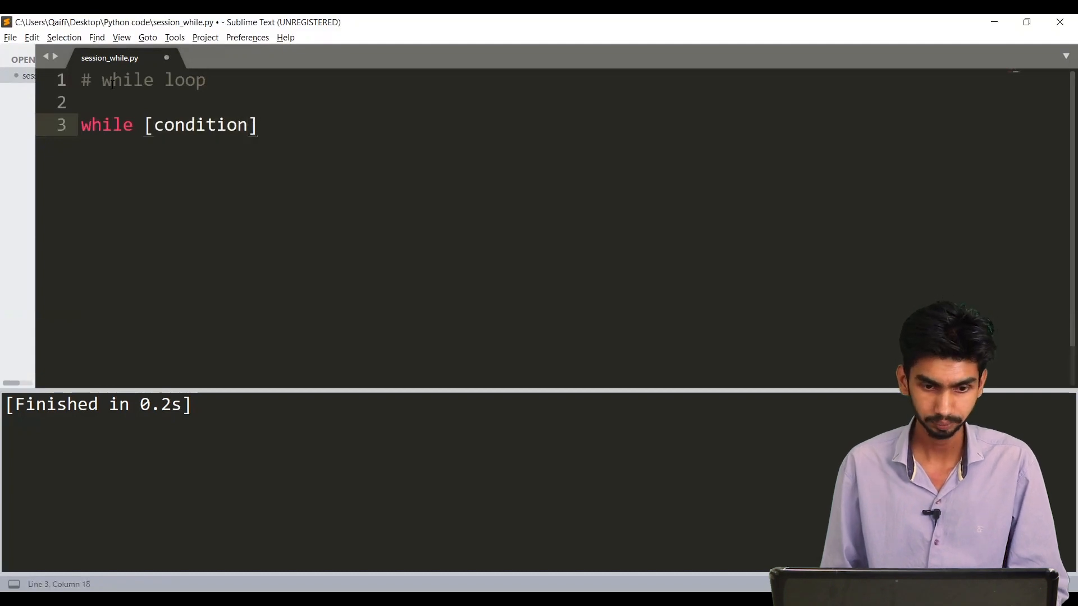
text(:)
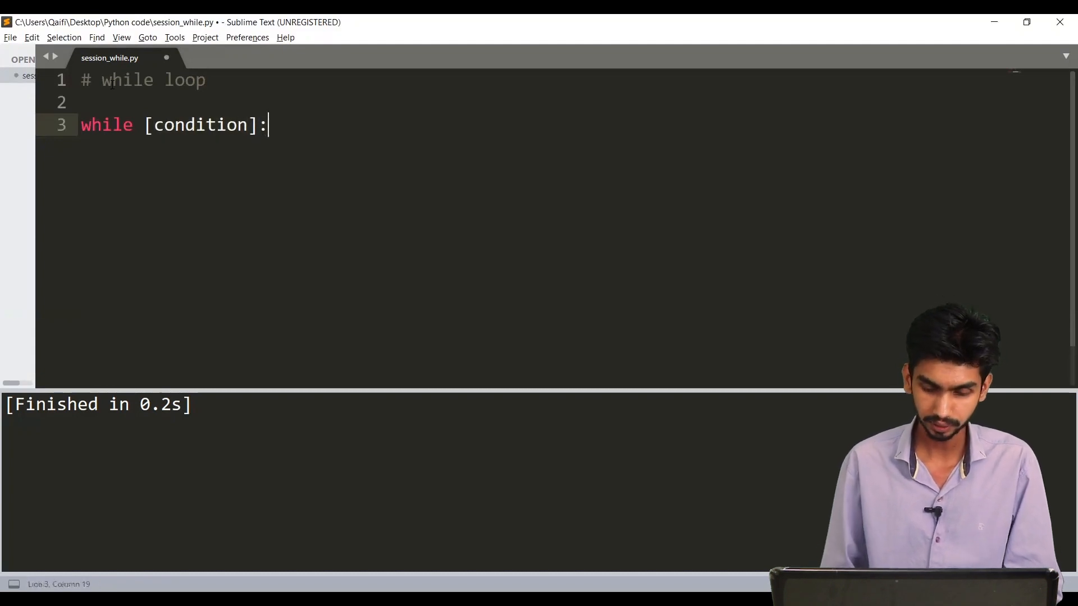
key(enter)
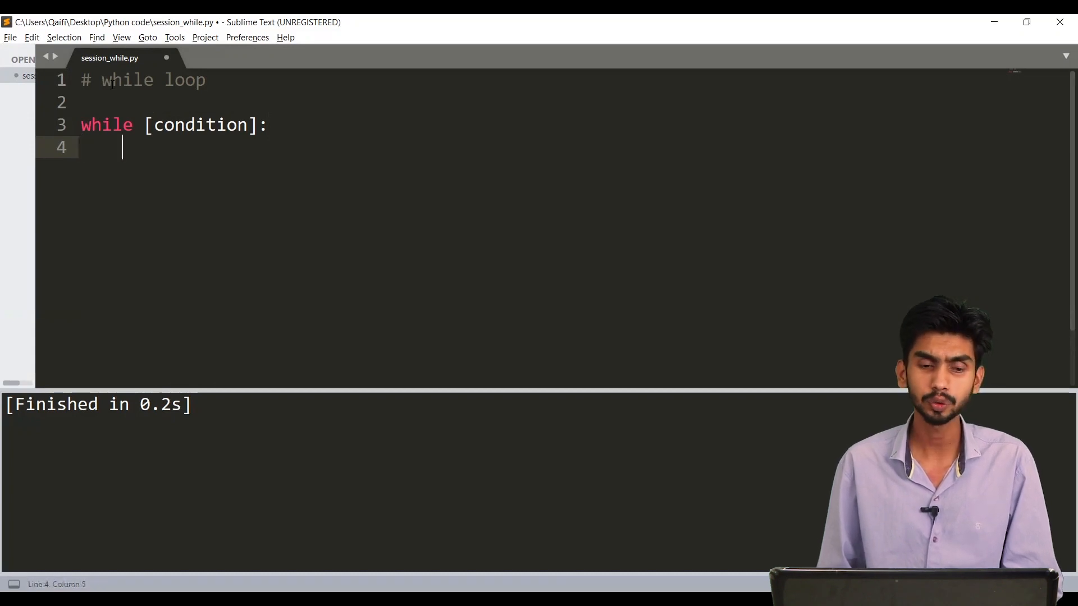
Step: Add the indented '[statements]' body line under the while template
text([statem])
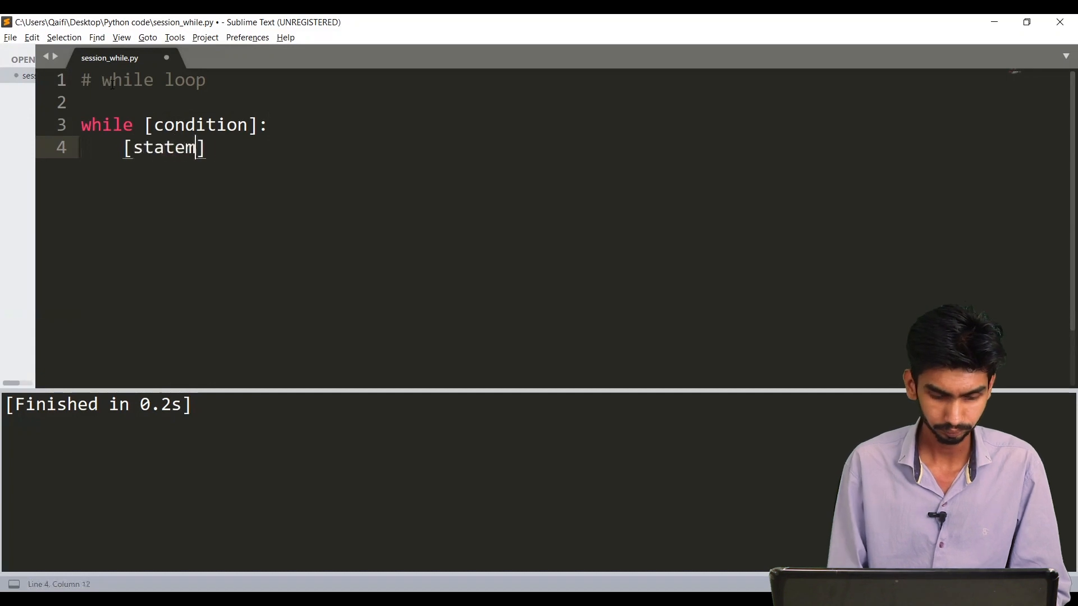
text(ents)
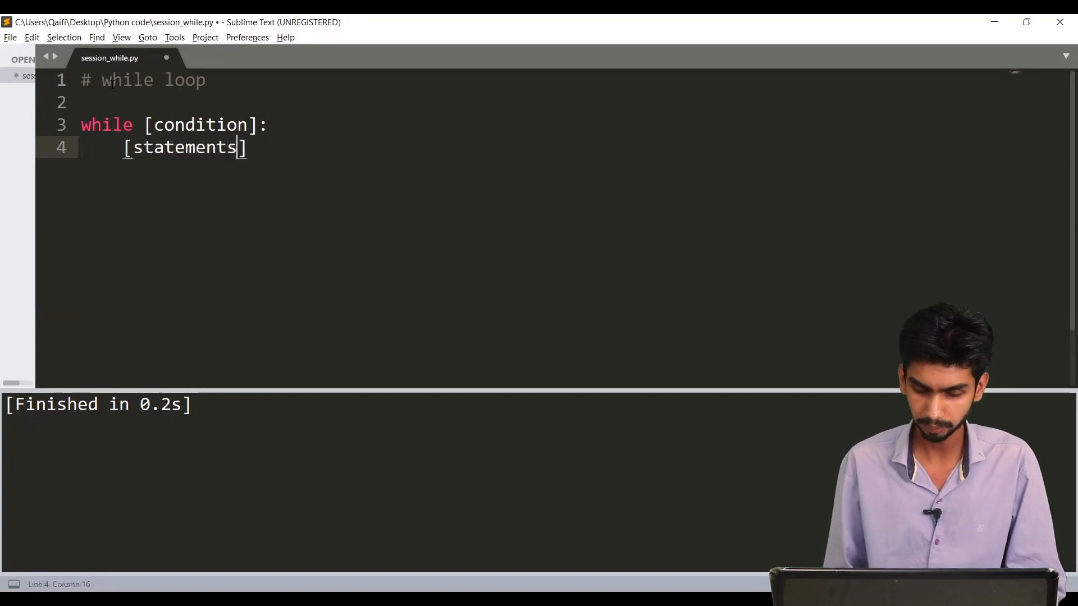
key(enter)
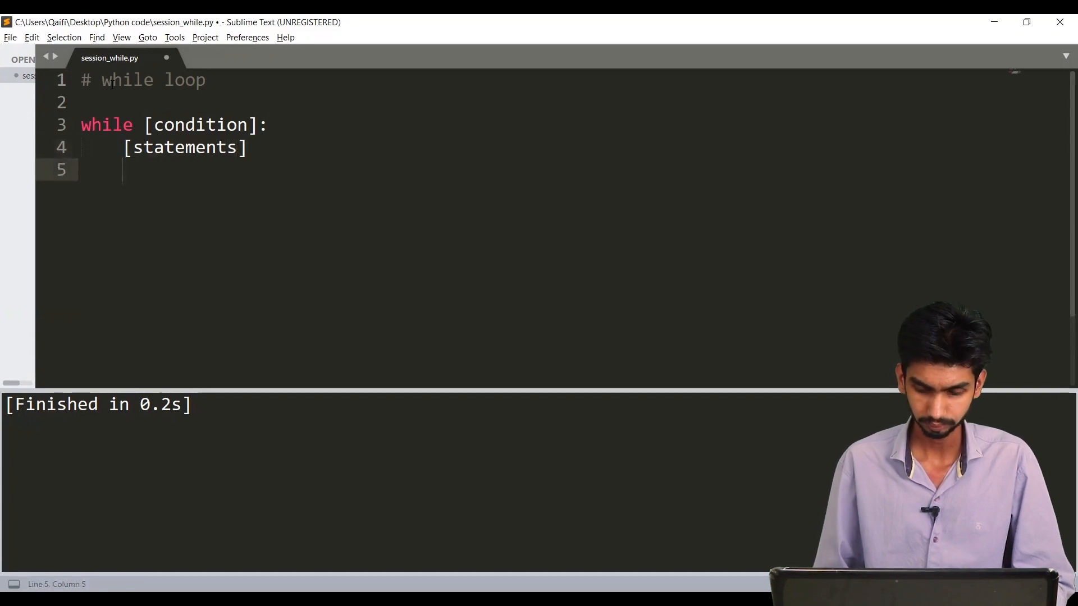
Step: Add 'else:' and comment out the whole while/else syntax template with Ctrl+/
text(e)
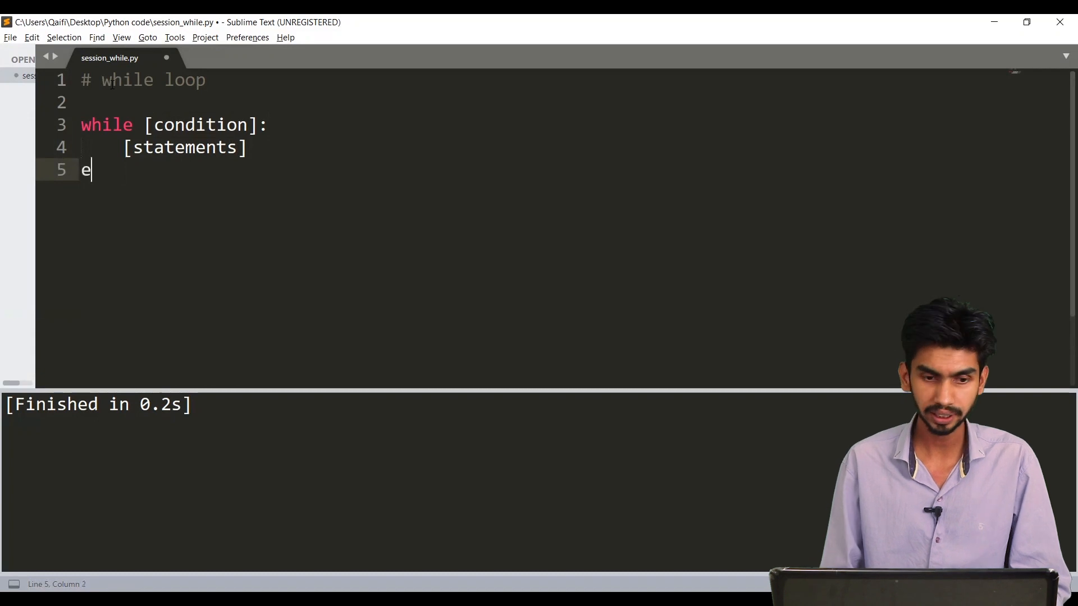
text(lse:)
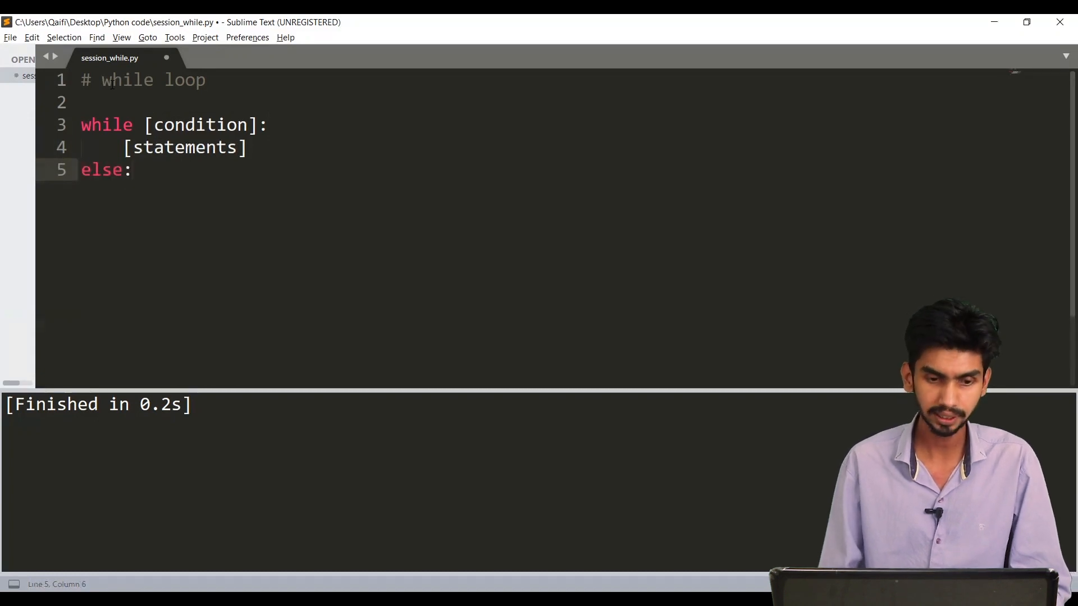
drag(80, 102, 131, 170)
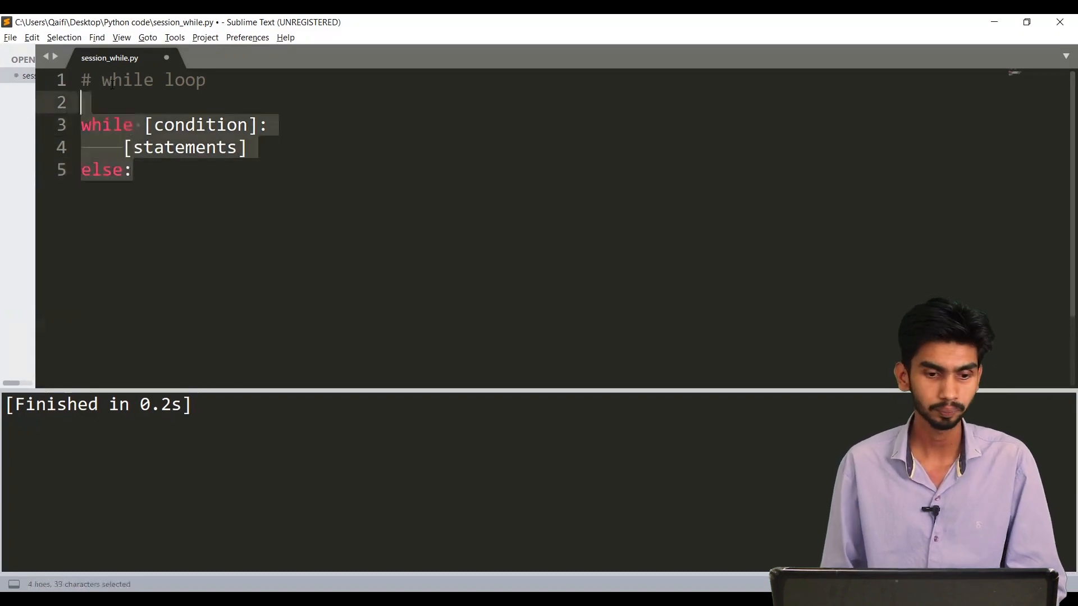
key(ctrl+/)
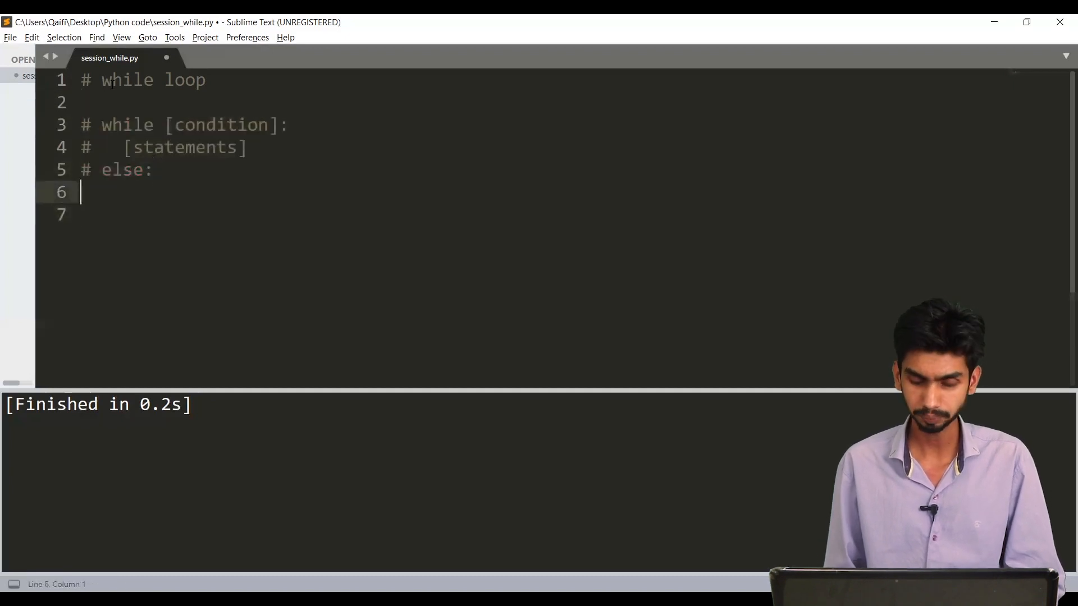
Step: Write the '# 1 -20 number' comment with 'count = 1' and 'sum = 0' initialised below
text(1 -20)
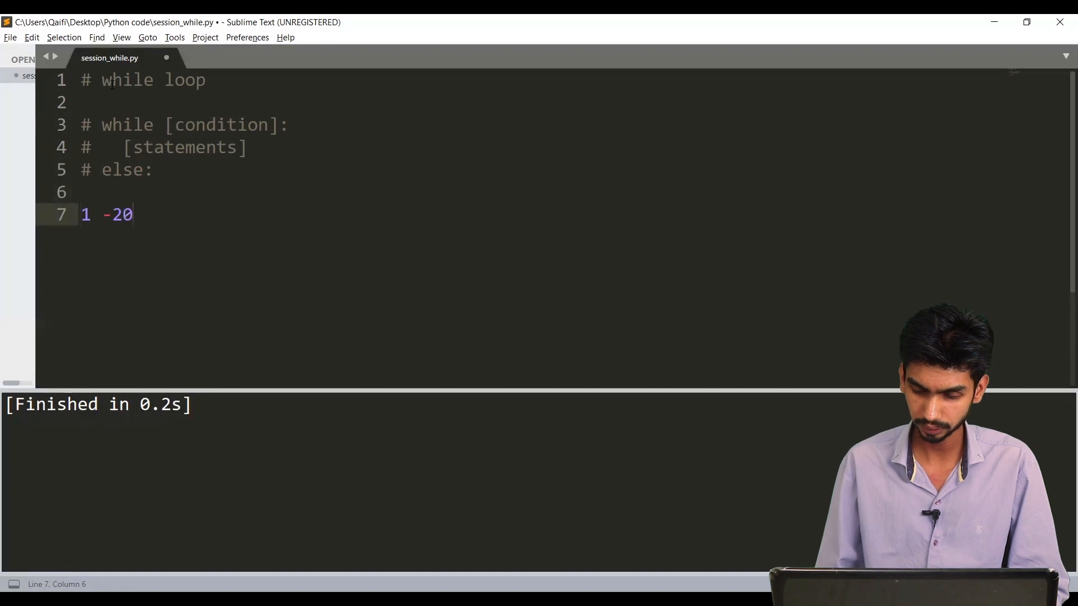
text(number)
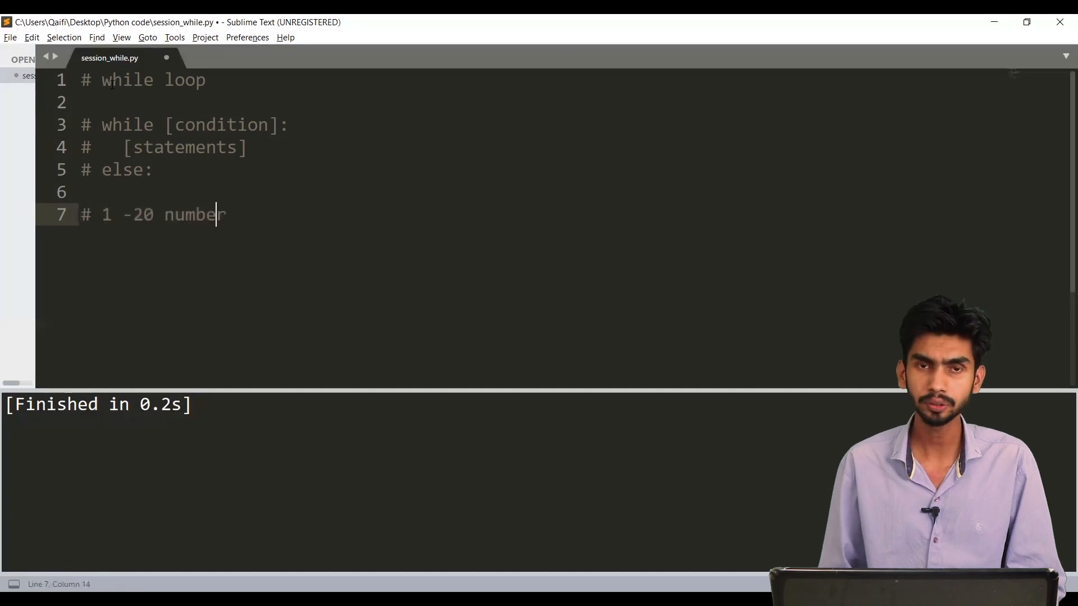
text(c)
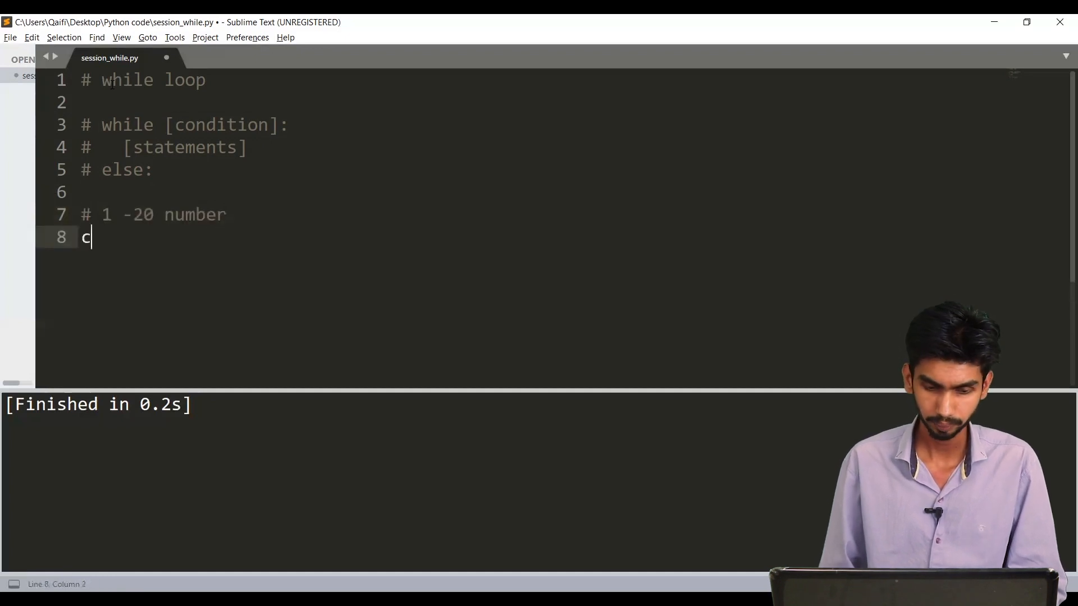
text(ount =)
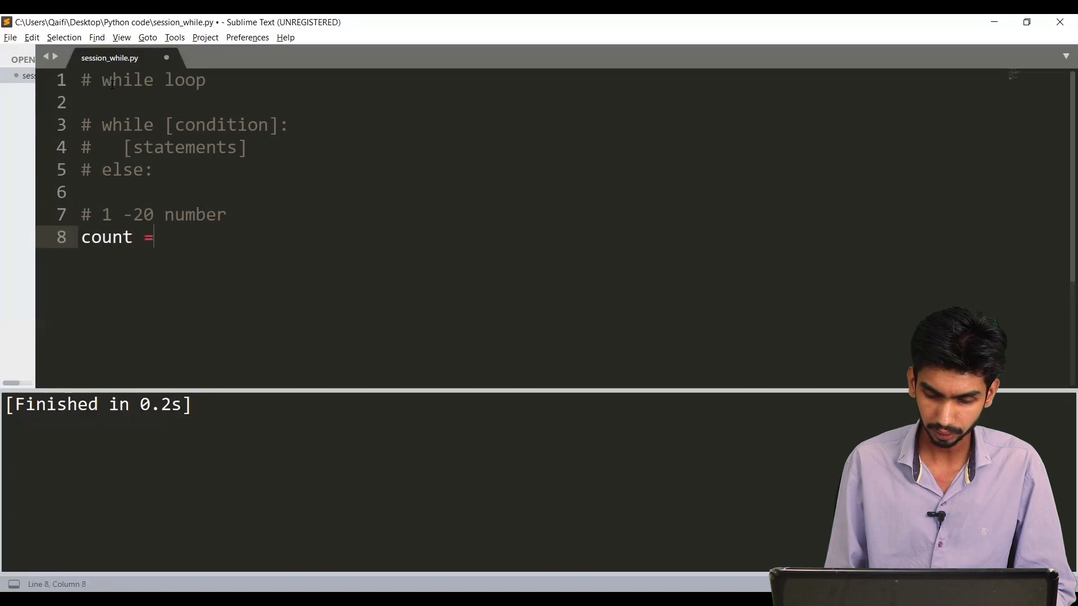
text(1)
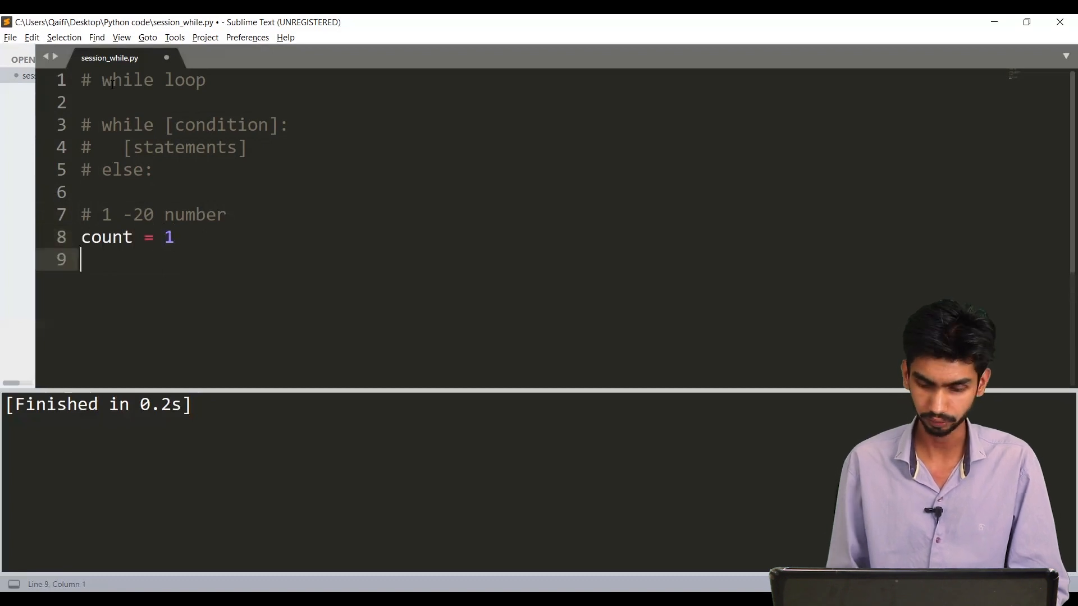
text(sum =)
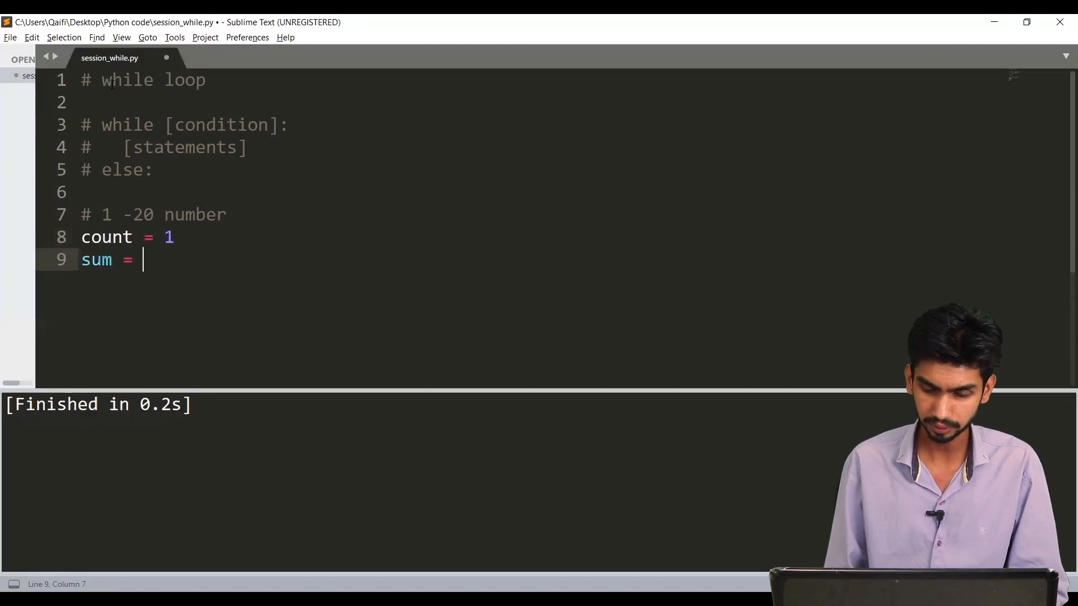
text(0)
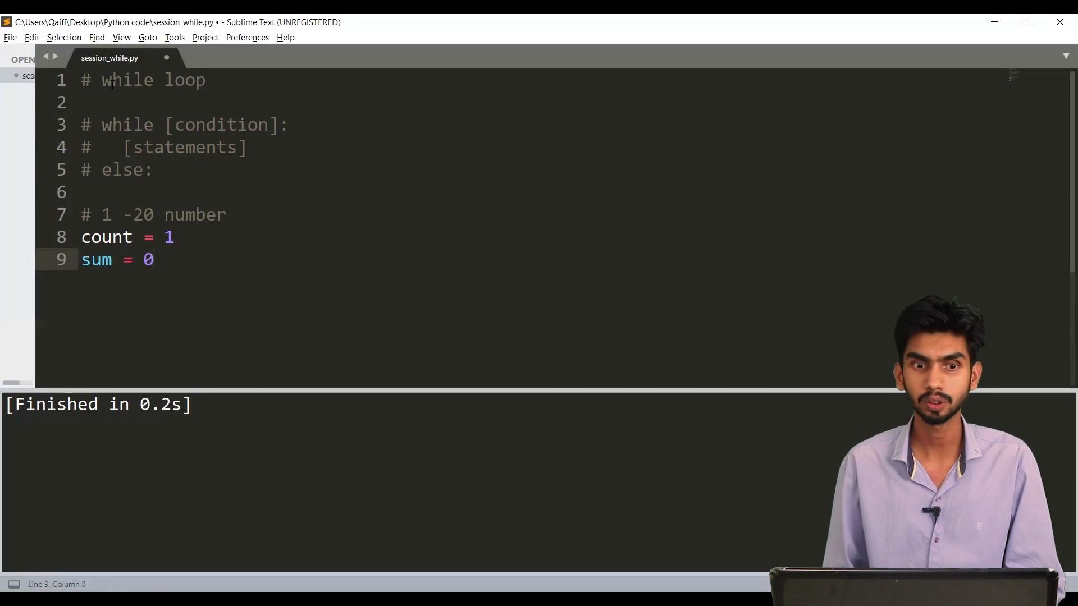
key(Enter)
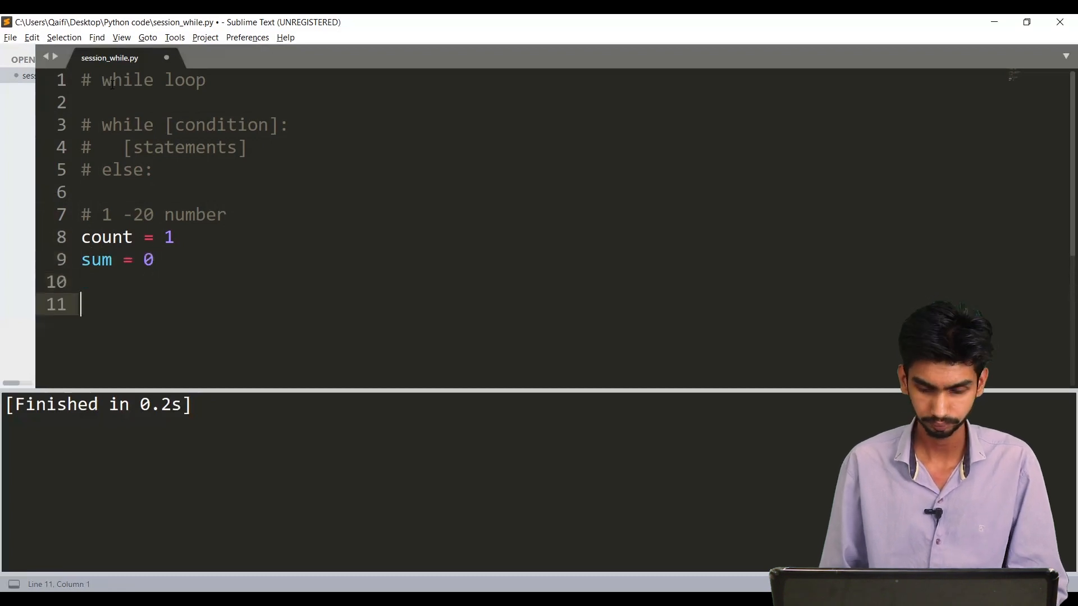
Step: Write 'while count <= 20:' with the body line 'sum = sum + count'
text(while)
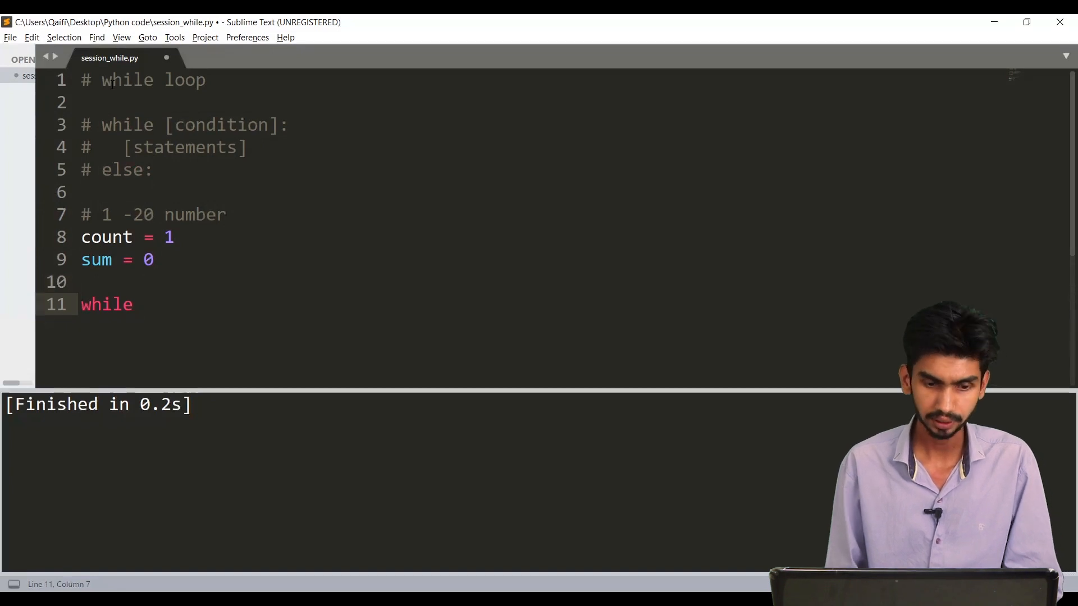
text(count)
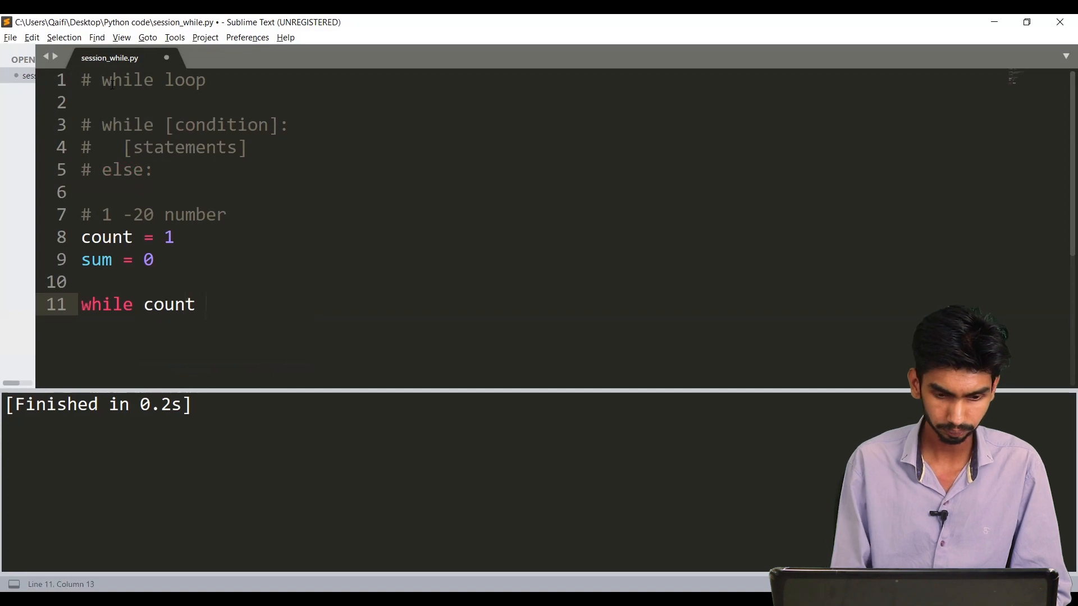
text(<)
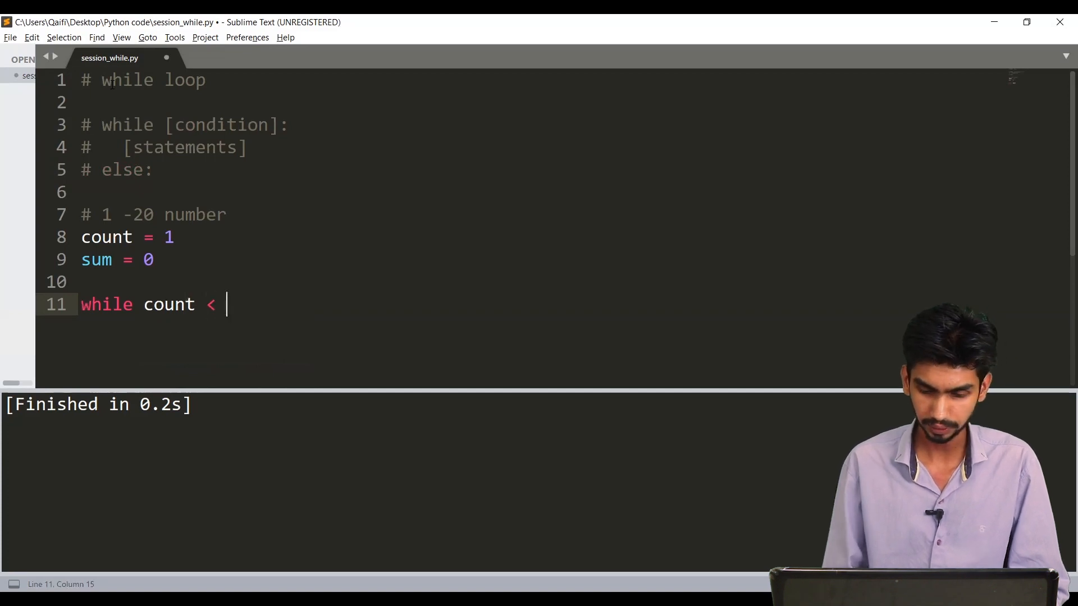
text(=)
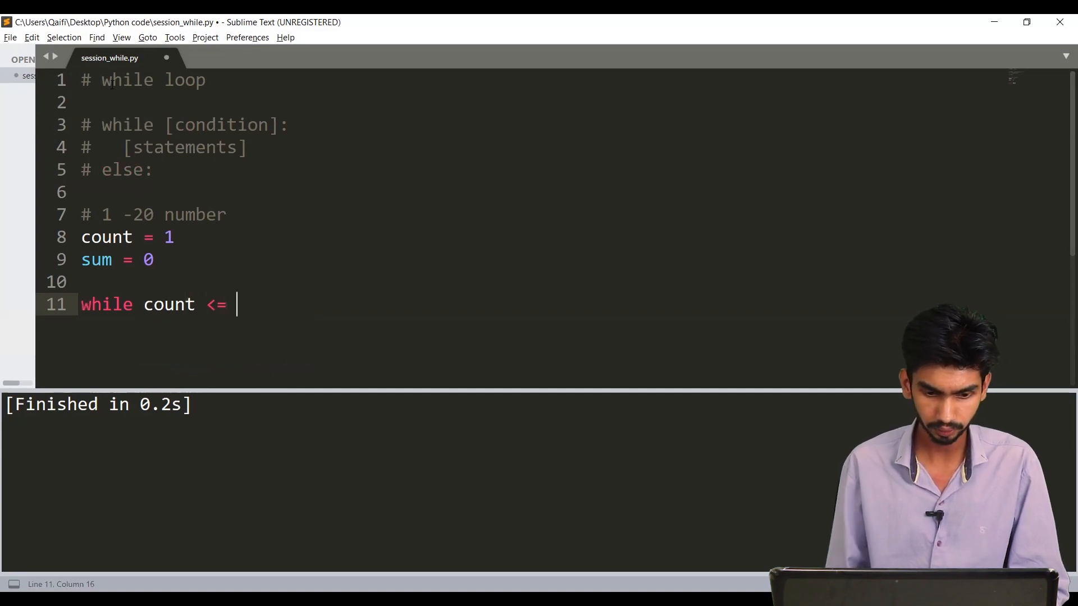
text(20:)
text(s)
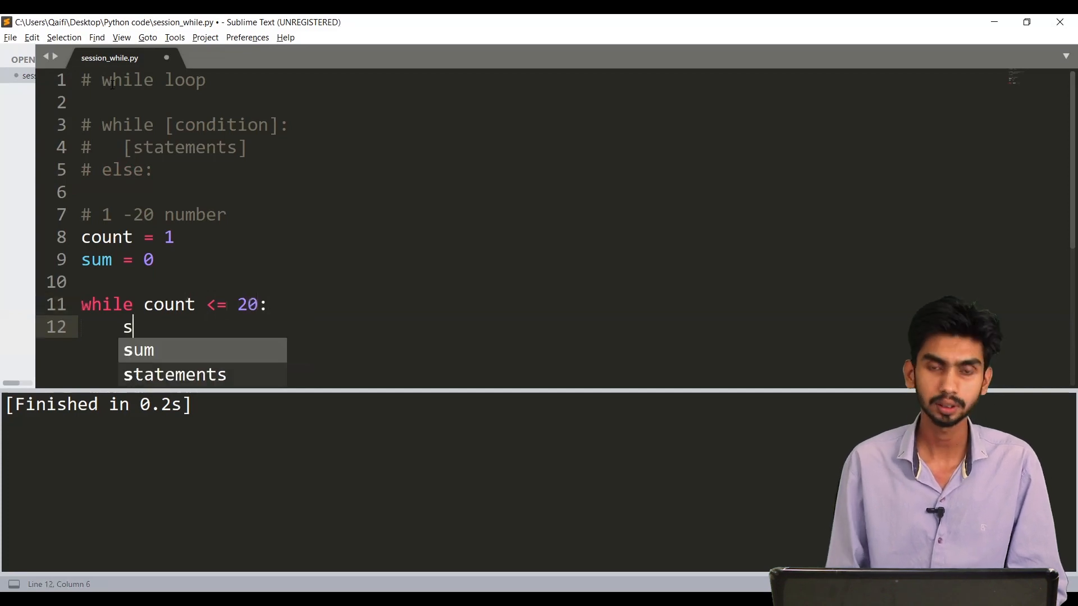
text(um =)
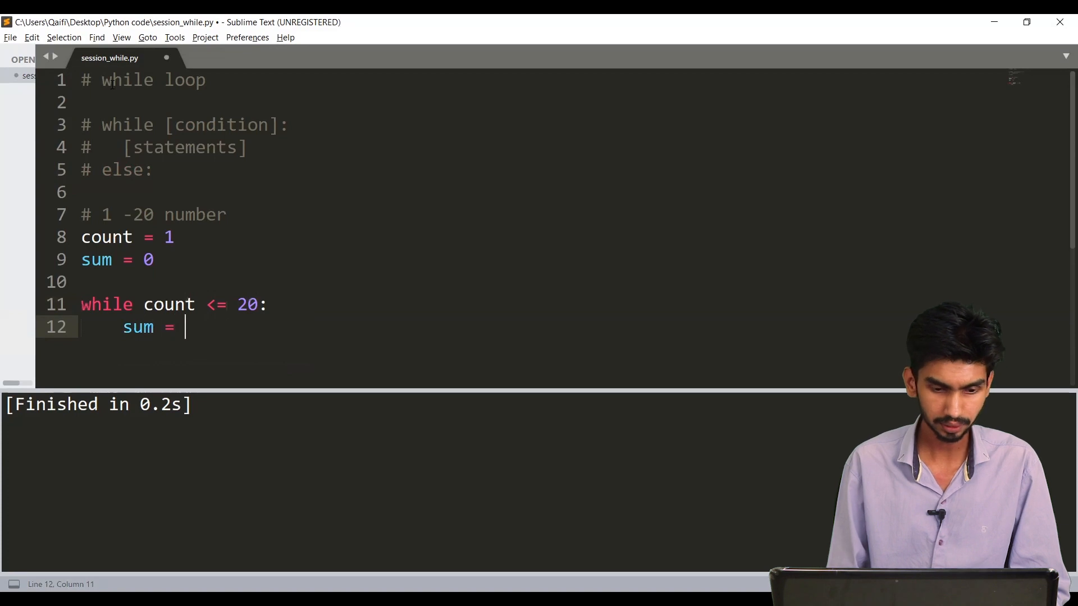
text(sum +)
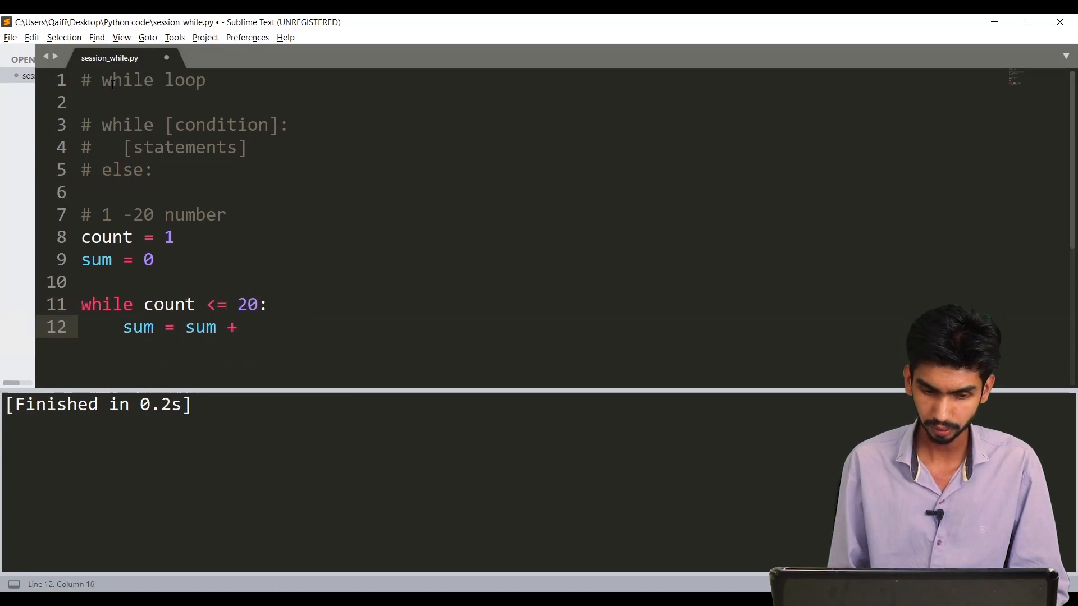
text(count)
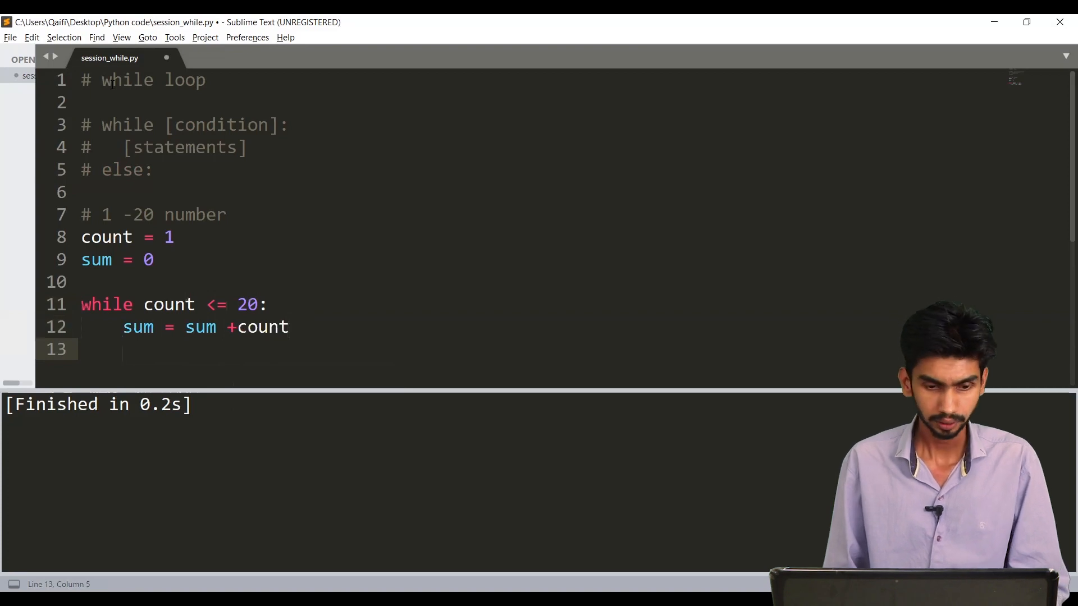
Step: Add 'count = count + 1', then 'print(sum)' after the loop, and run it to get 210
text(count)
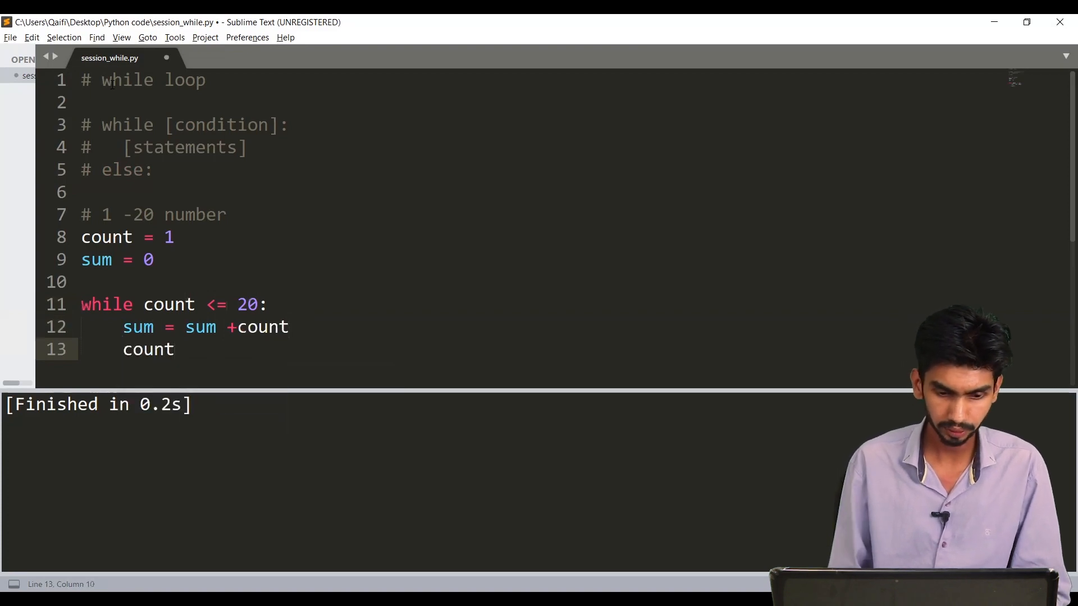
text(=)
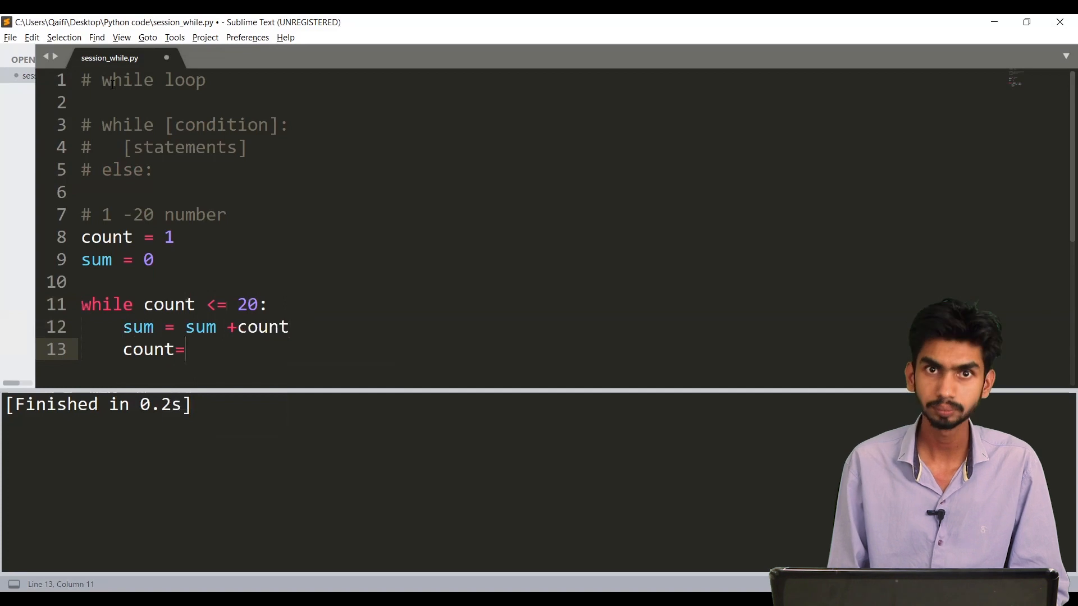
text(count +1)
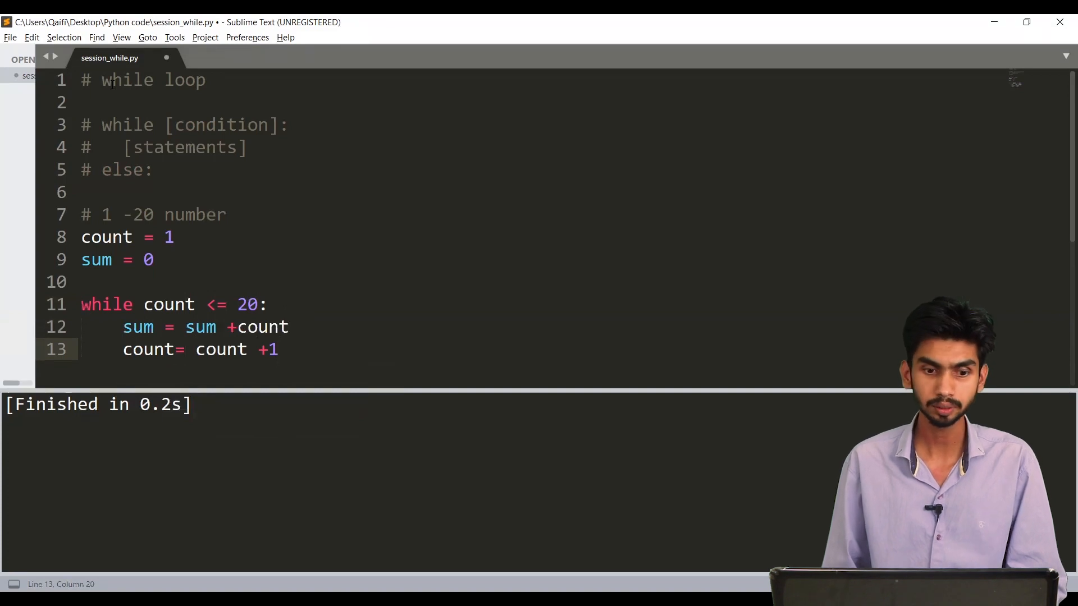
key(enter)
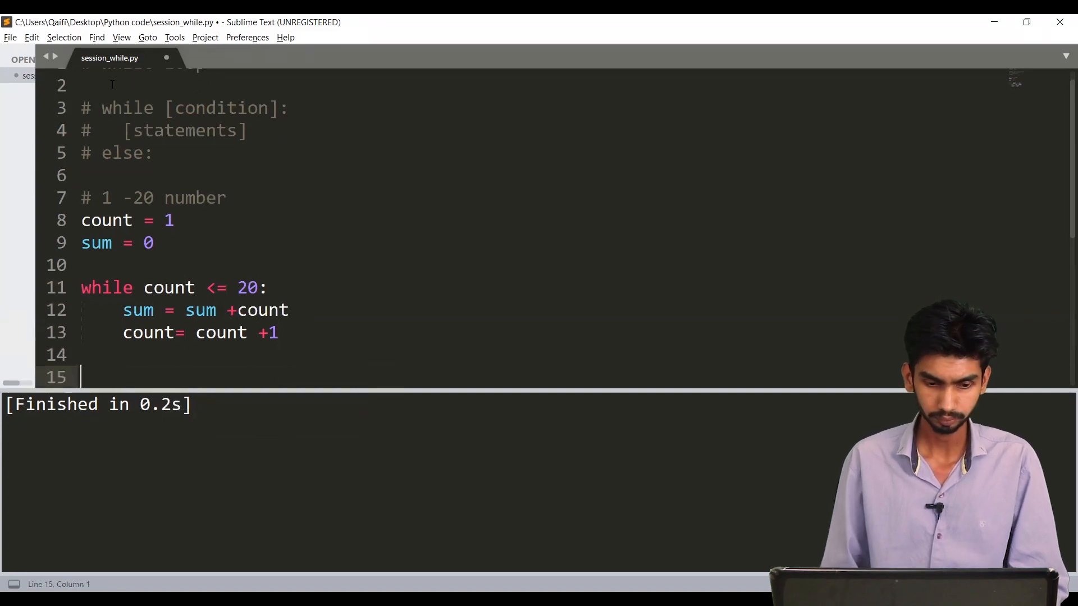
text(pri)
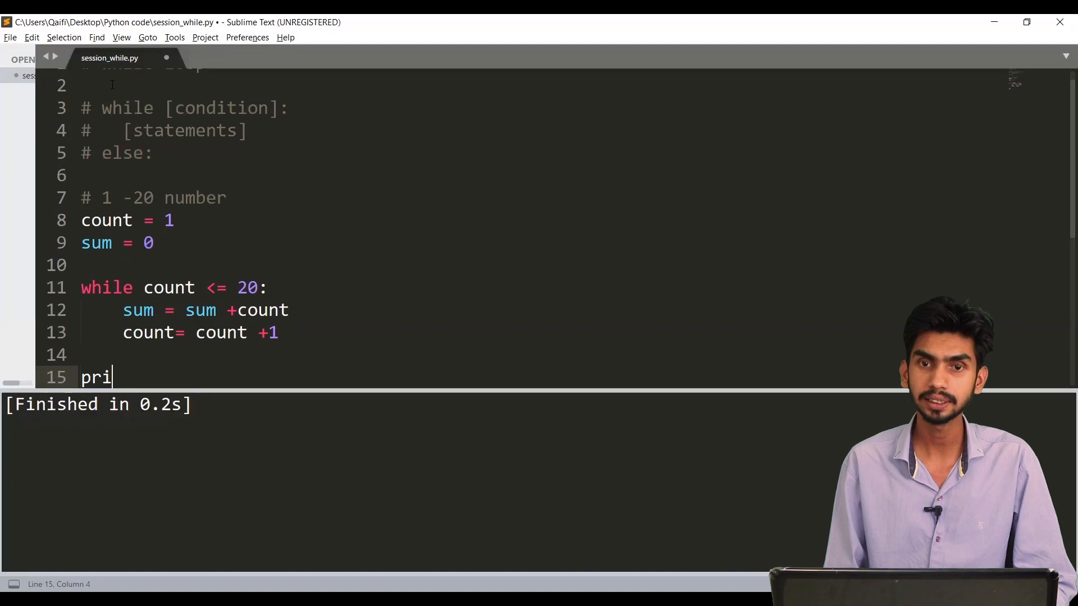
text(nt(sum)
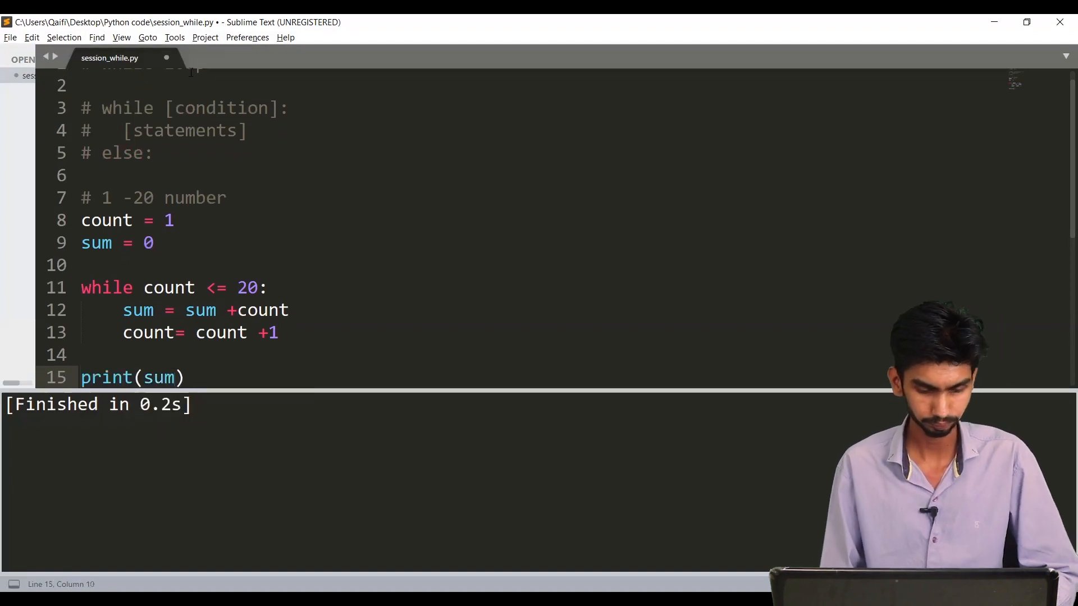
key(ctrl+b)
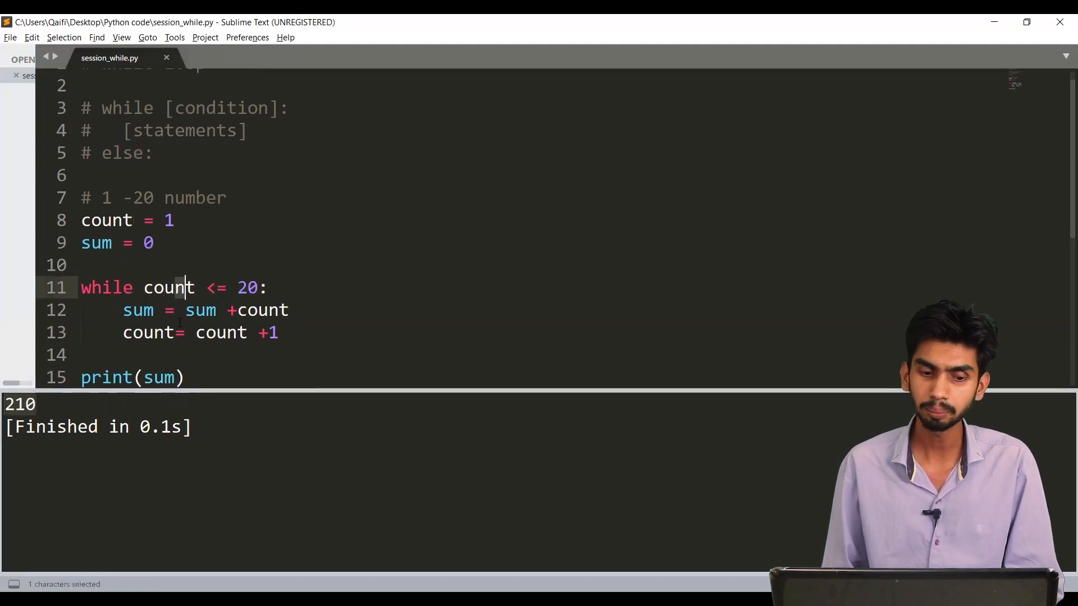
Step: Highlight the 'count <= 20' condition and the sum variable to explain the loop
drag(194, 287, 258, 287)
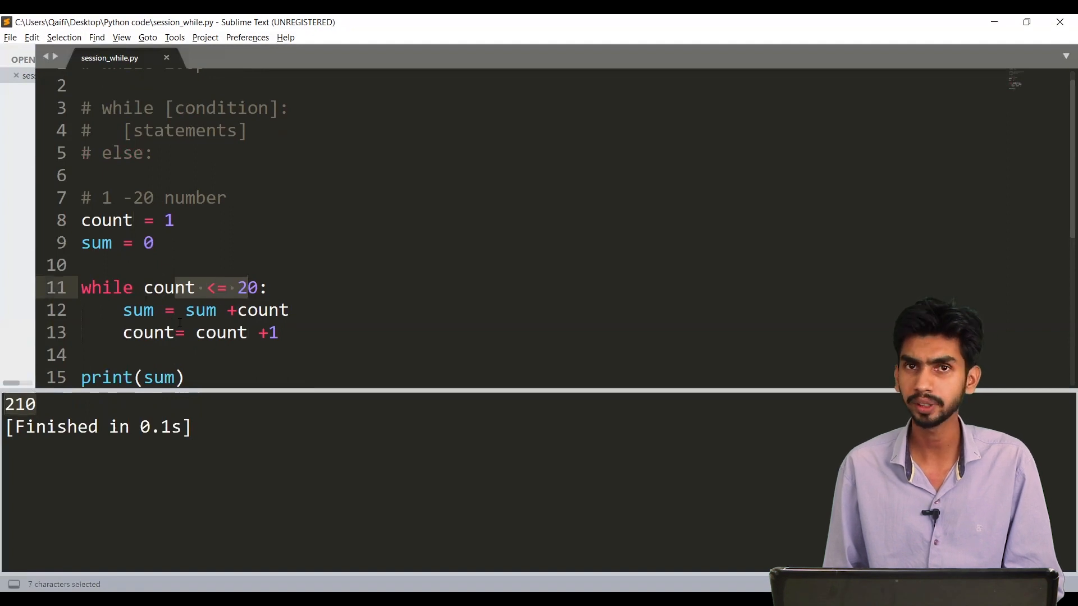
click(185, 310)
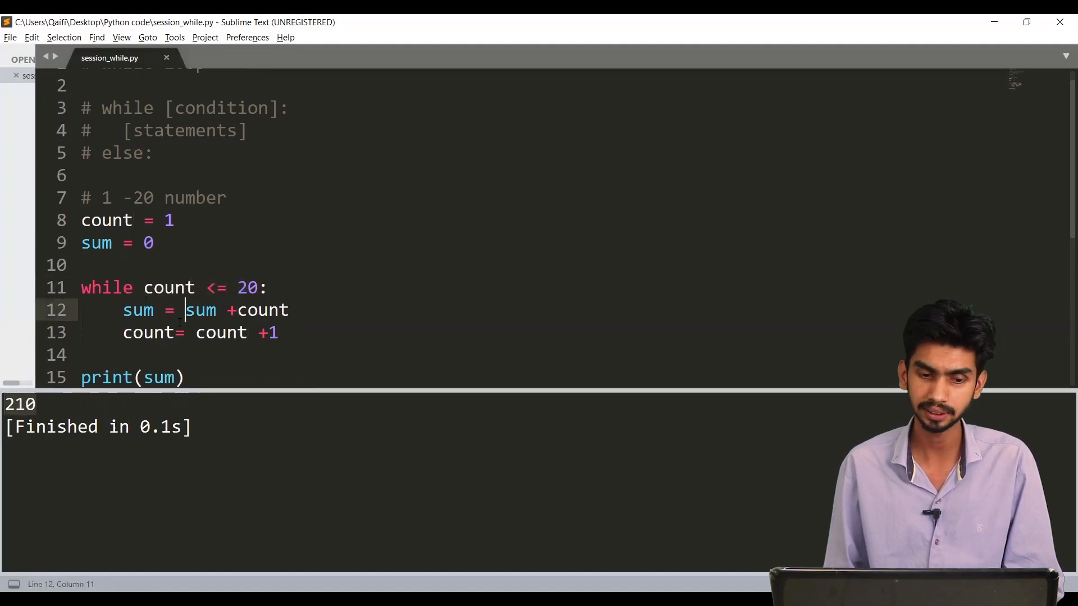
double_click(201, 310)
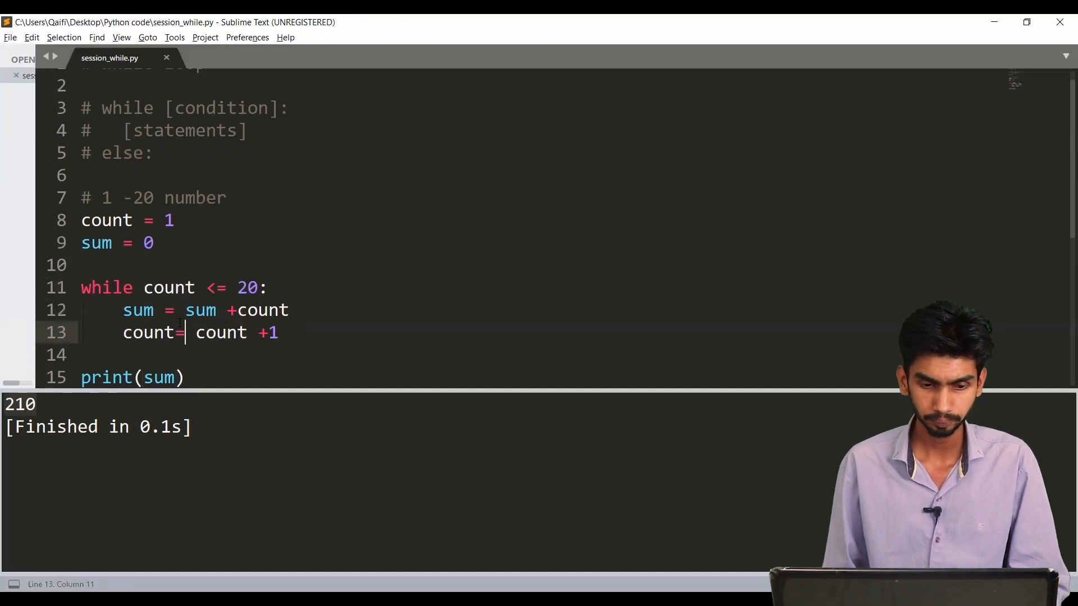
click(185, 310)
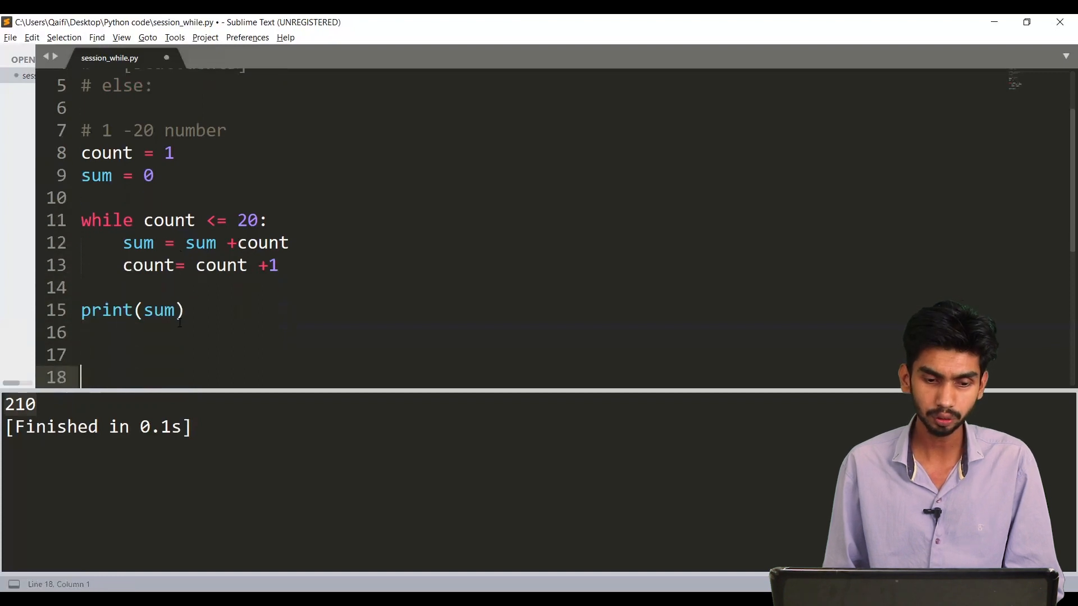
Step: Write the 'for value in [iterable datatype]' syntax line below print(sum)
text(for)
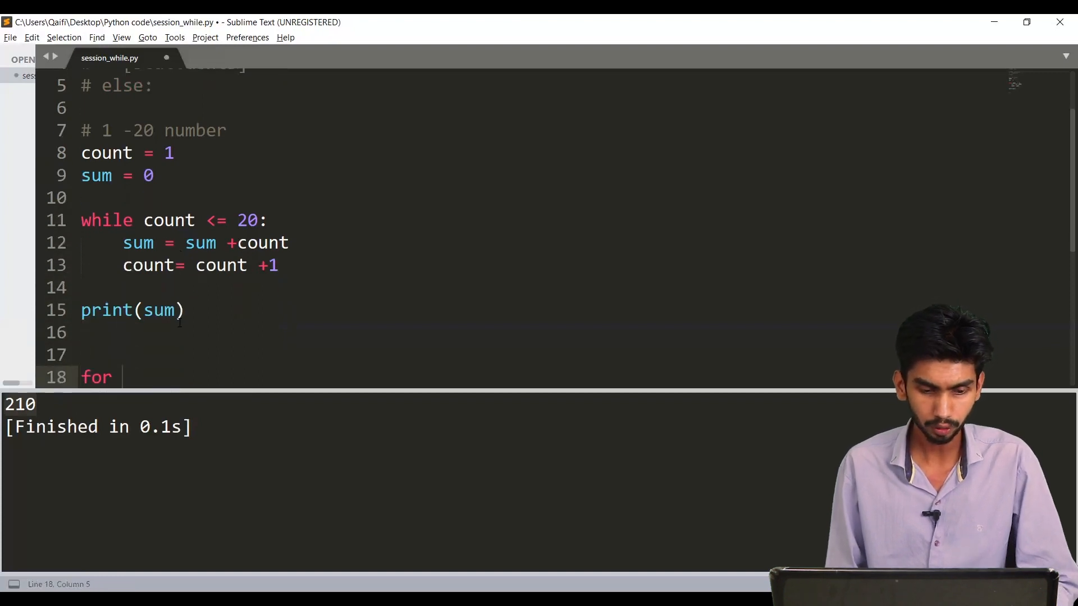
text(value)
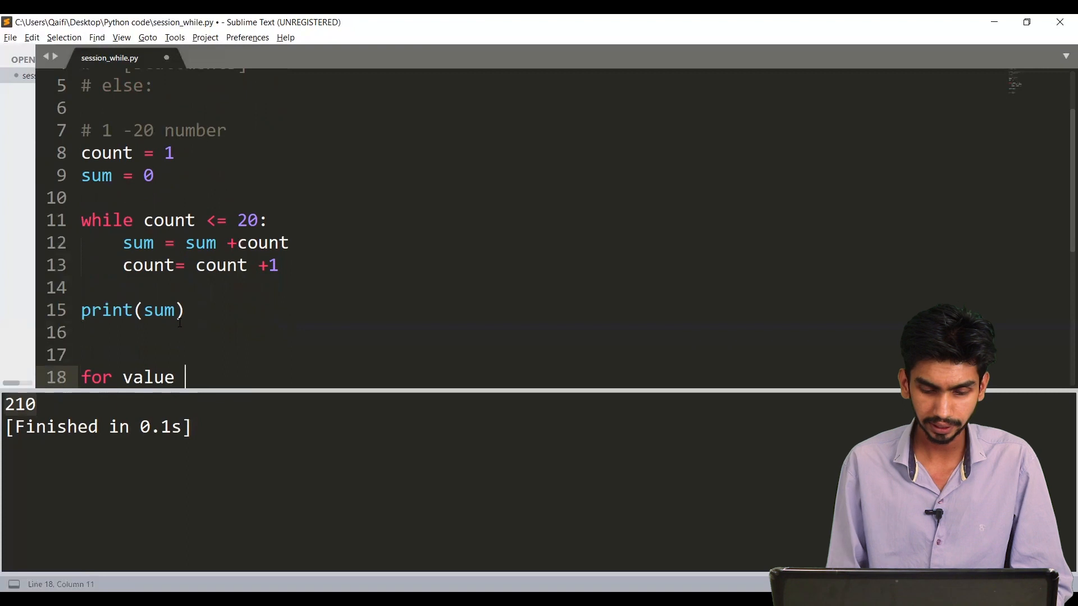
text(in)
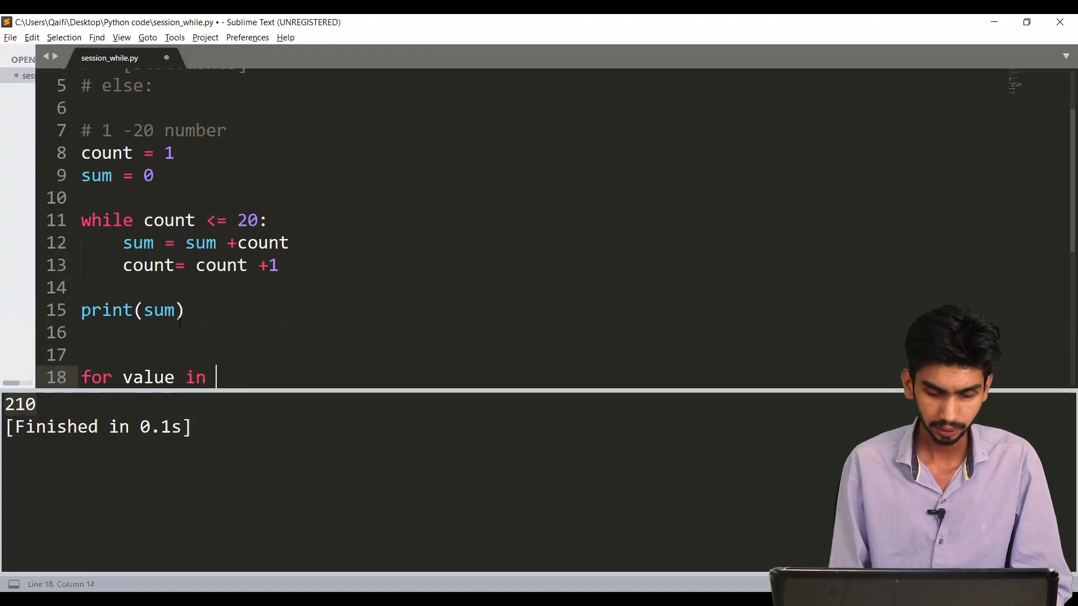
text([])
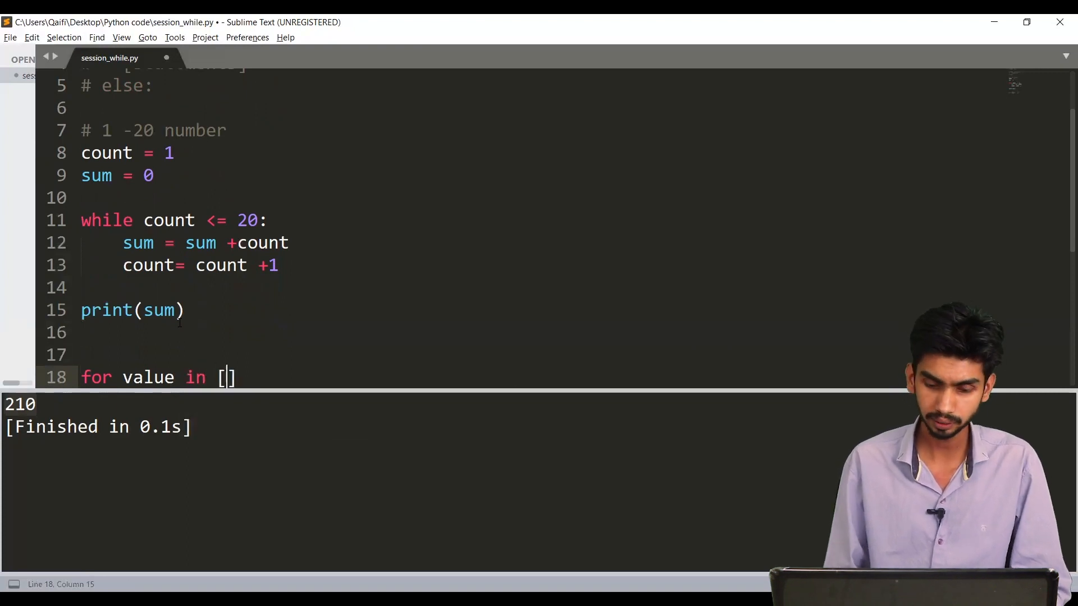
text(ite)
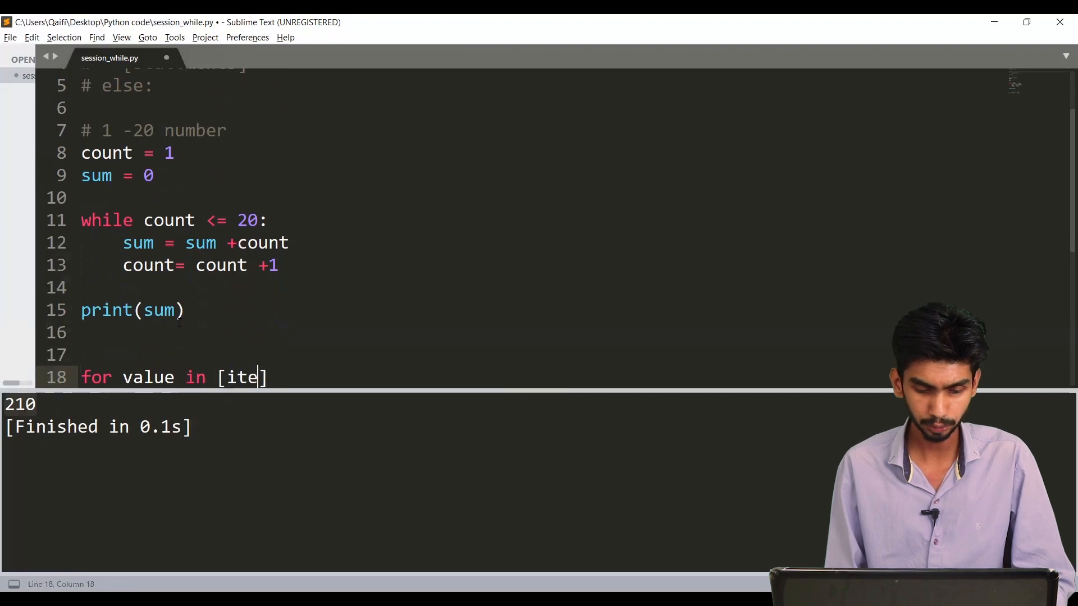
text(rable data)
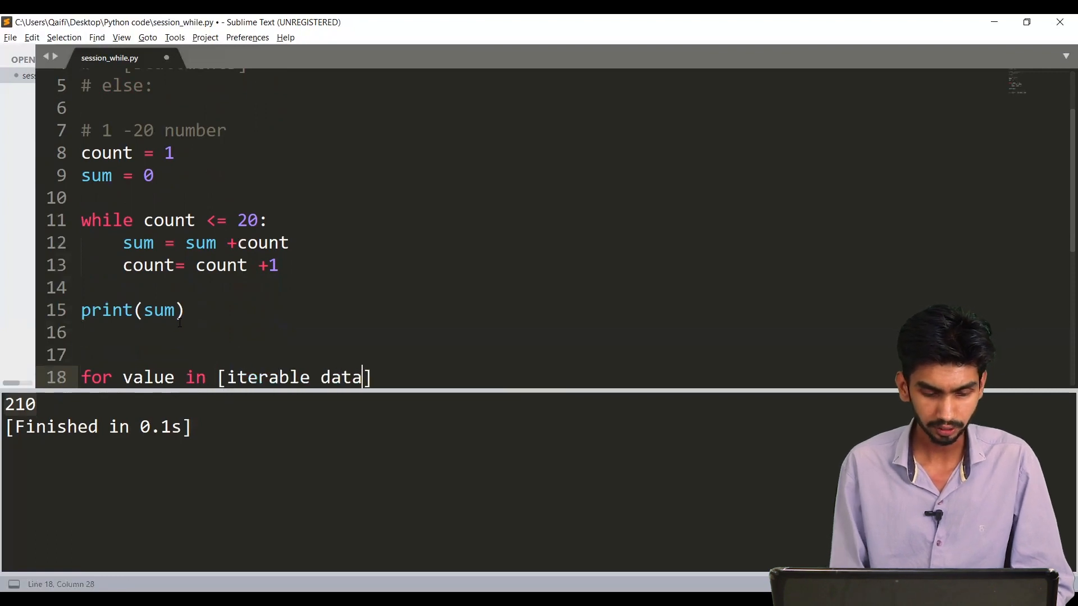
text(type)
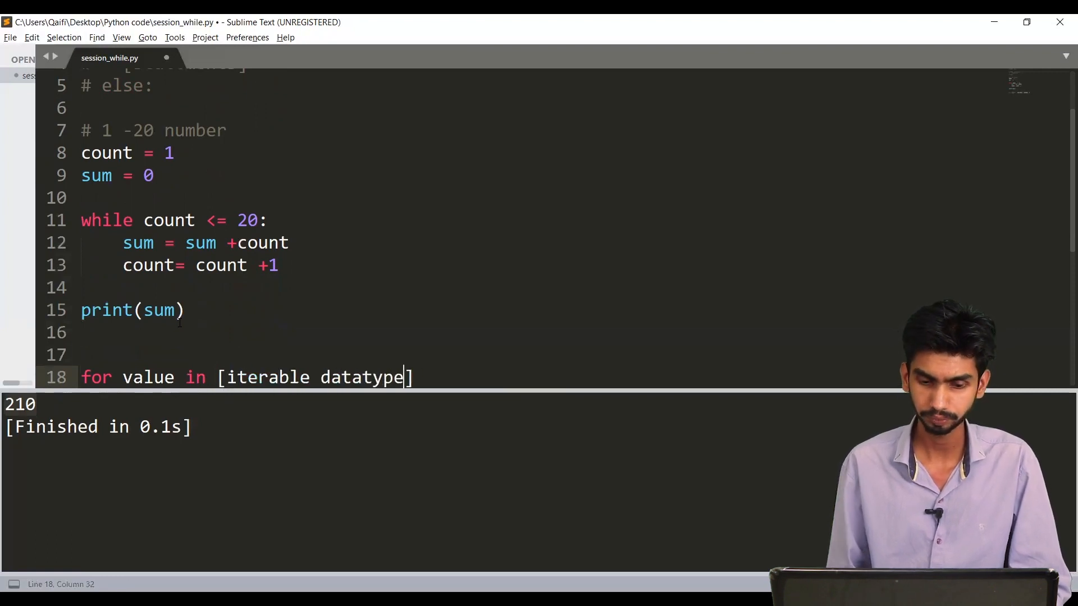
Step: Highlight the while loop condition to compare it with the for syntax
click(81, 332)
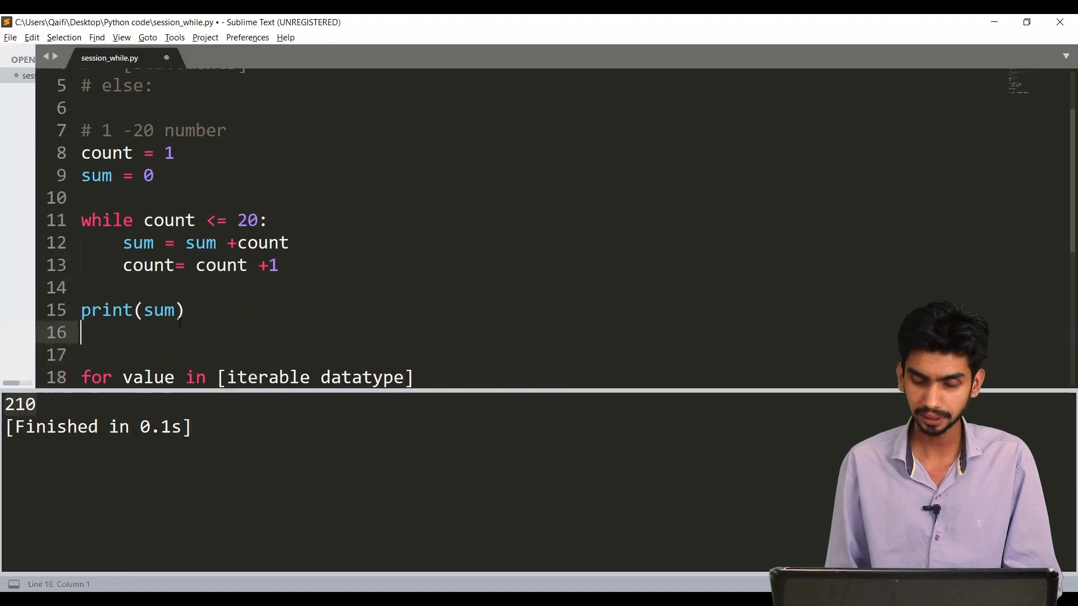
double_click(247, 220)
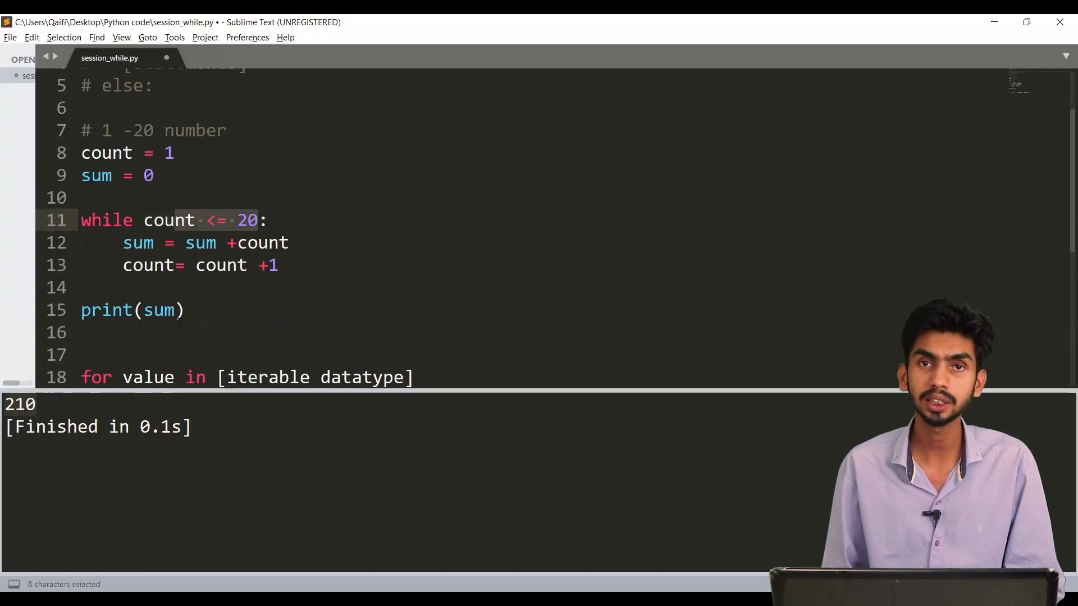
click(185, 377)
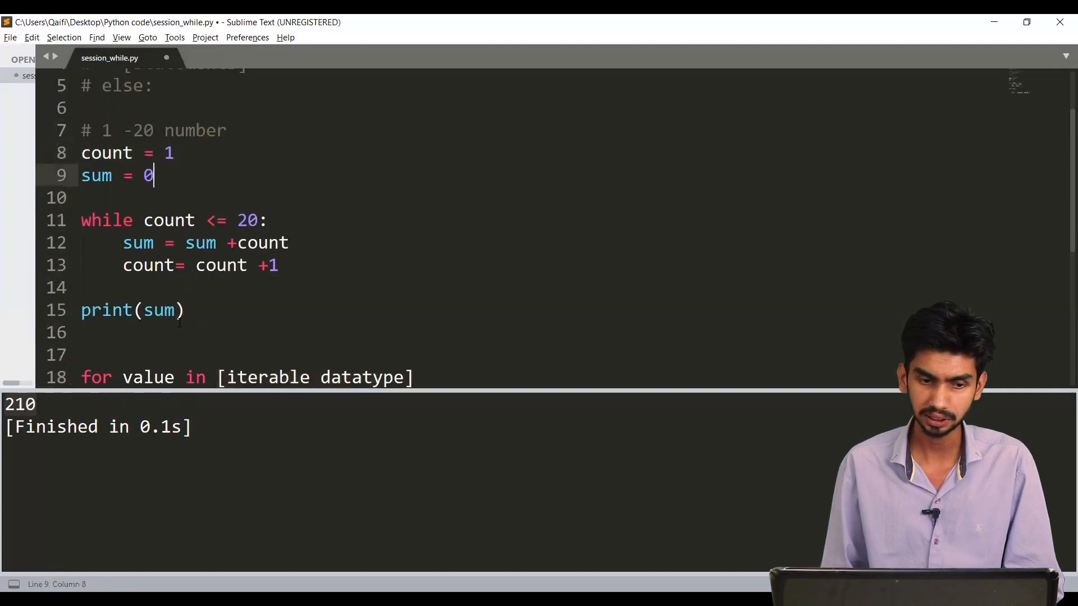
drag(145, 220, 226, 220)
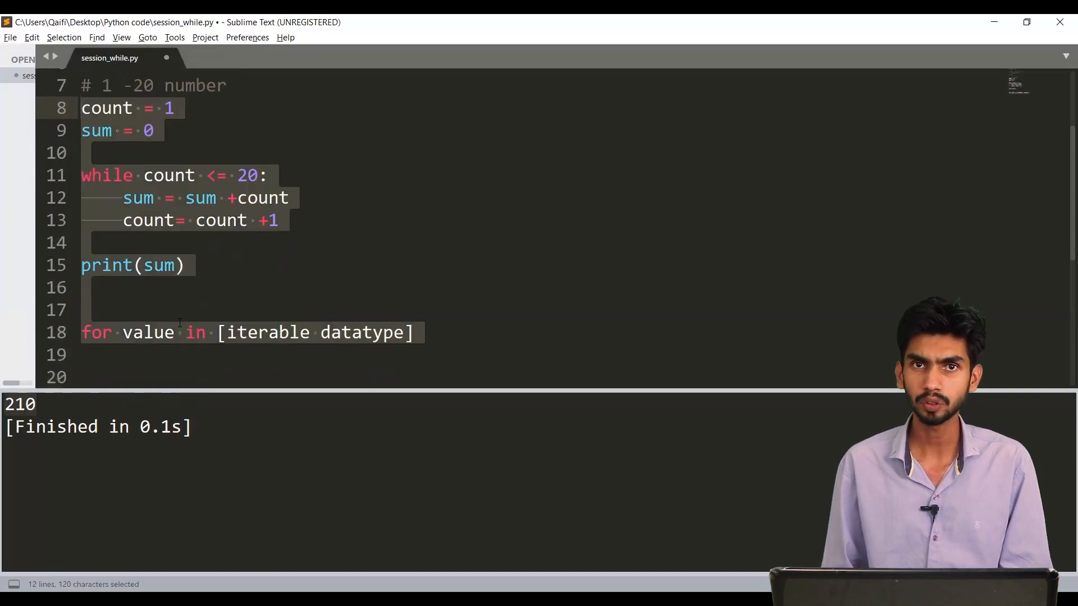
click(81, 377)
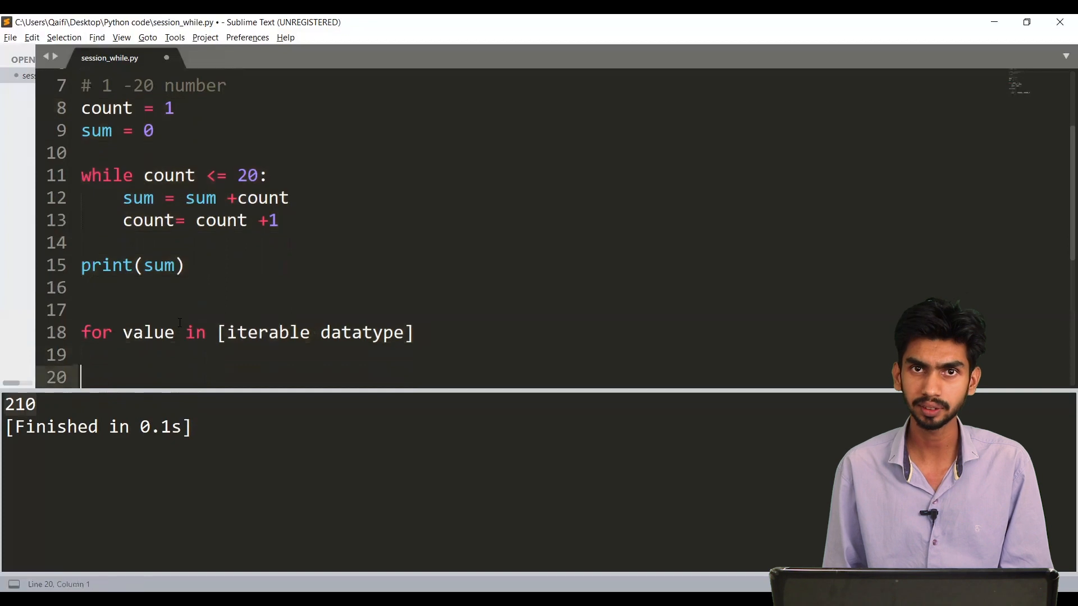